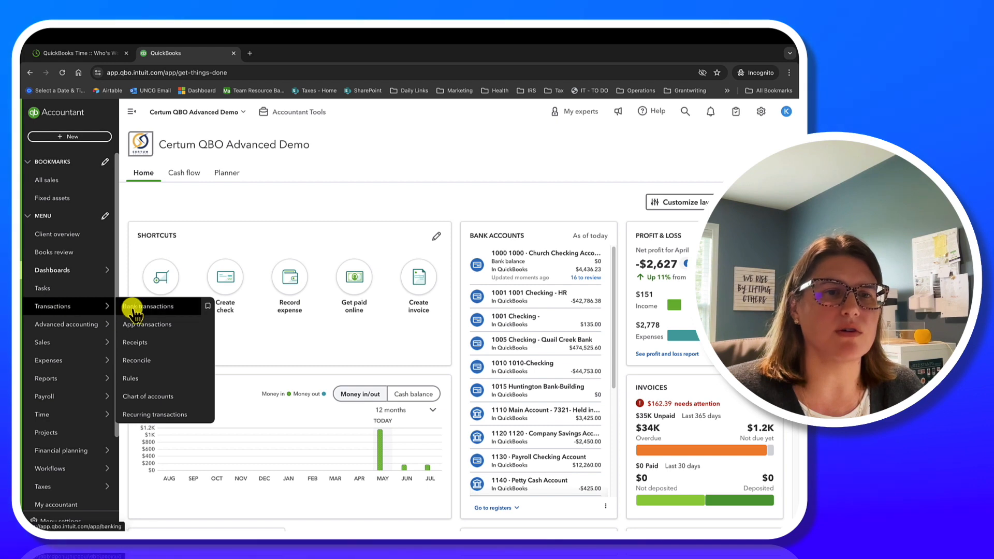
# - Show the Church Checking bank transactions with 16 items awaiting review
pyautogui.click(149, 306)
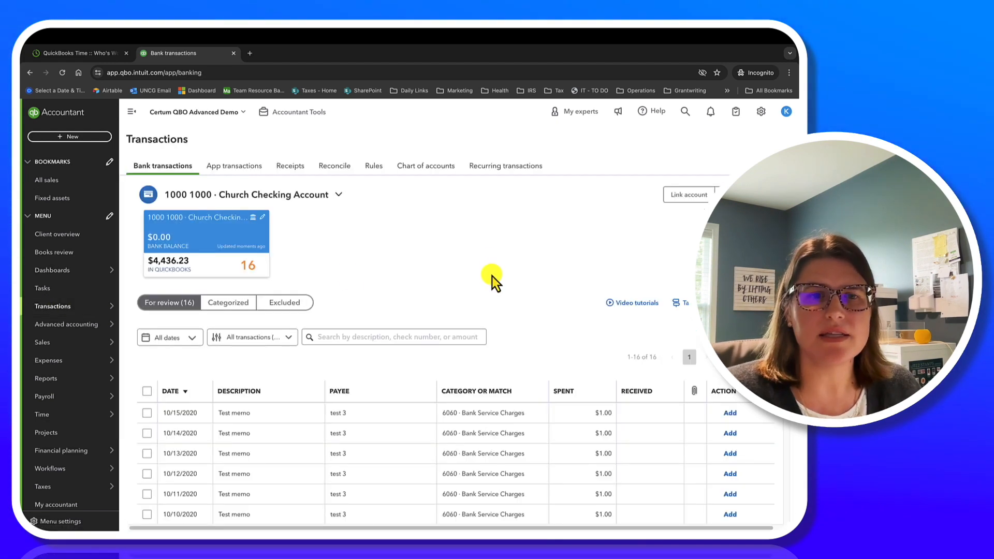
pyautogui.scroll(-3)
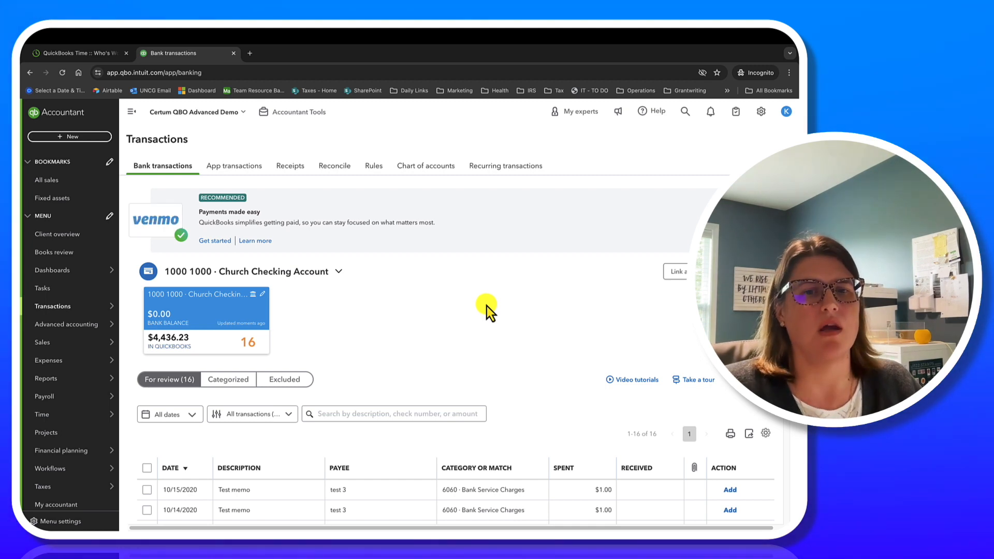
# - Select the first for-review transaction, then all 16 to see totals of 14 money-out and 2 money-in
pyautogui.scroll(-3)
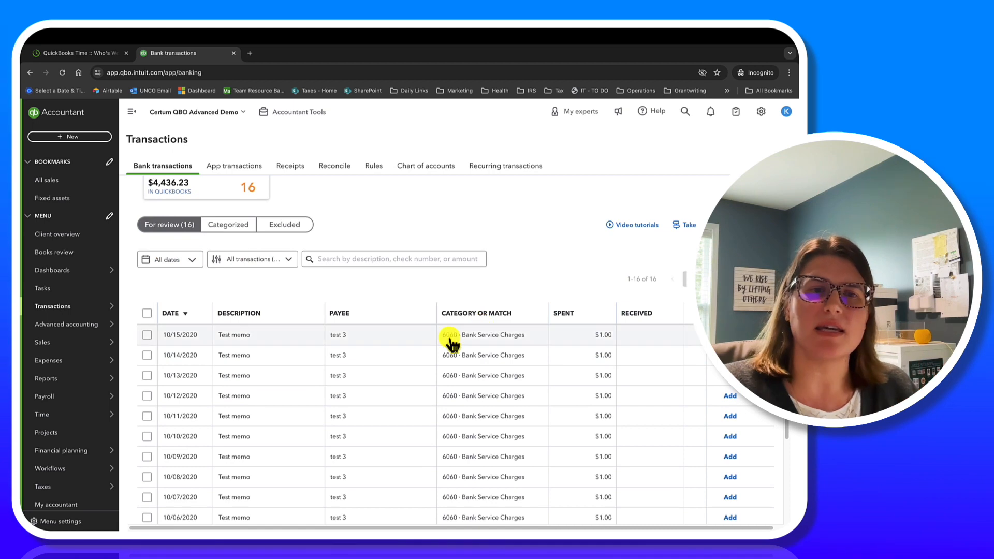
pyautogui.click(146, 314)
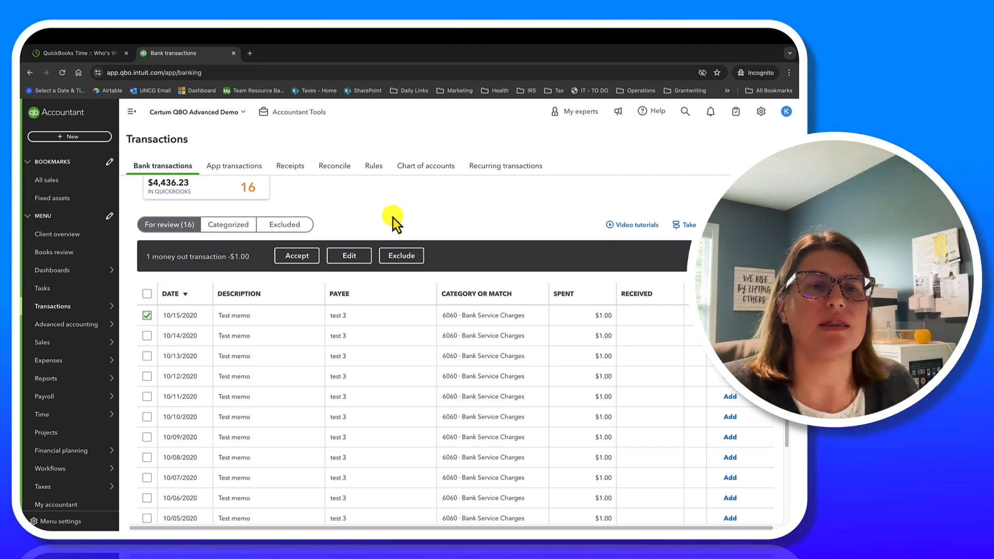
pyautogui.click(146, 293)
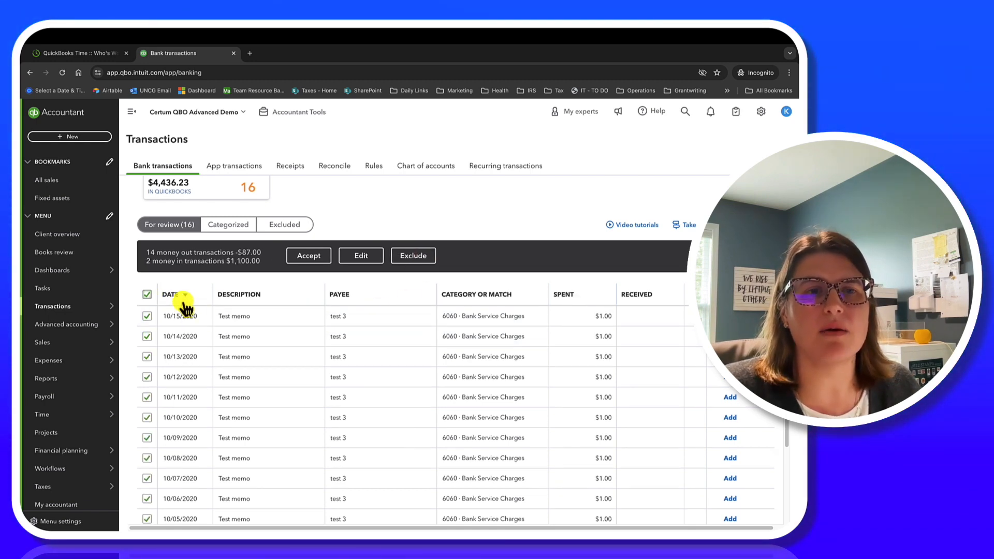
pyautogui.click(146, 294)
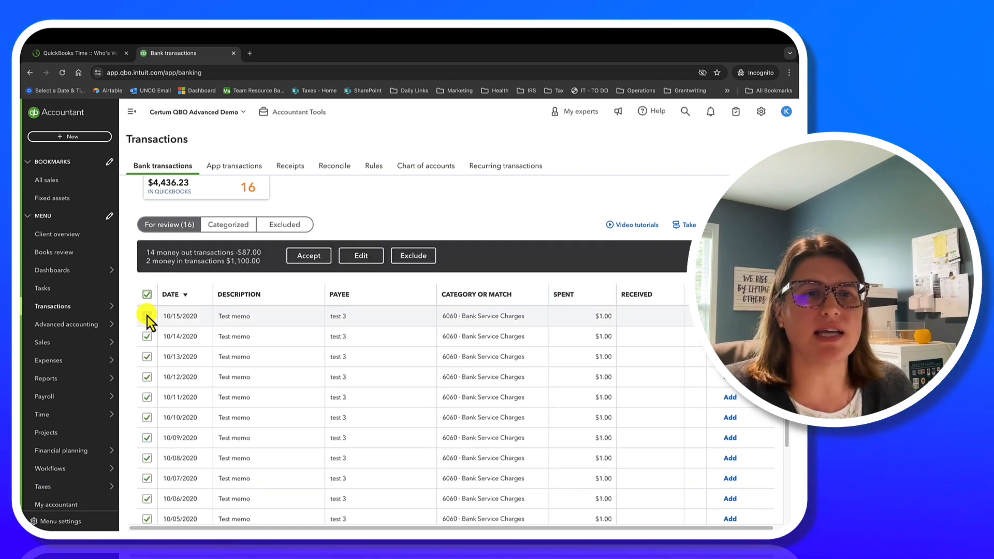
pyautogui.scroll(-3)
pyautogui.write('Bank of America')
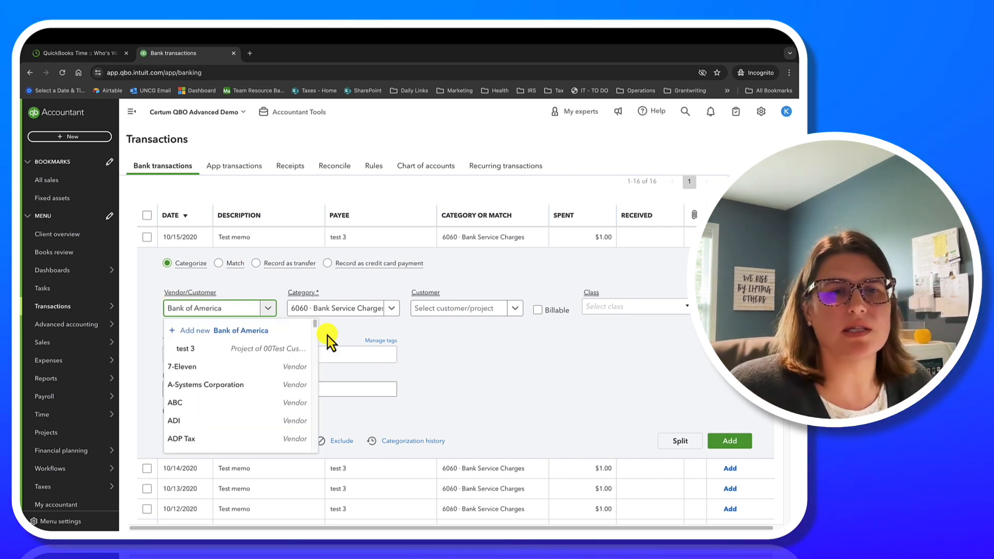
# - Save Bank of America as a new vendor for the first bank charge and note a wire charge in its memo
pyautogui.click(191, 330)
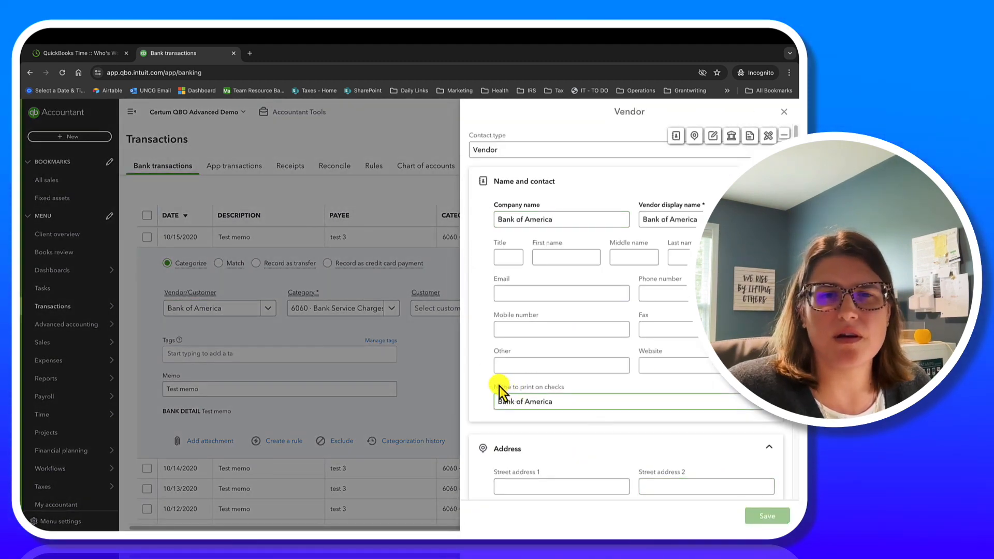
pyautogui.click(784, 112)
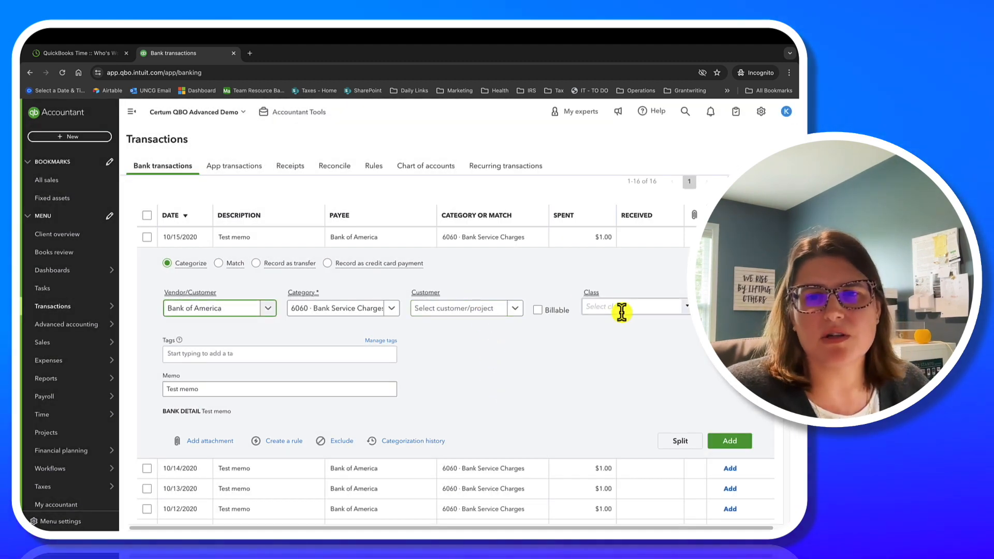
pyautogui.write('ge for wire')
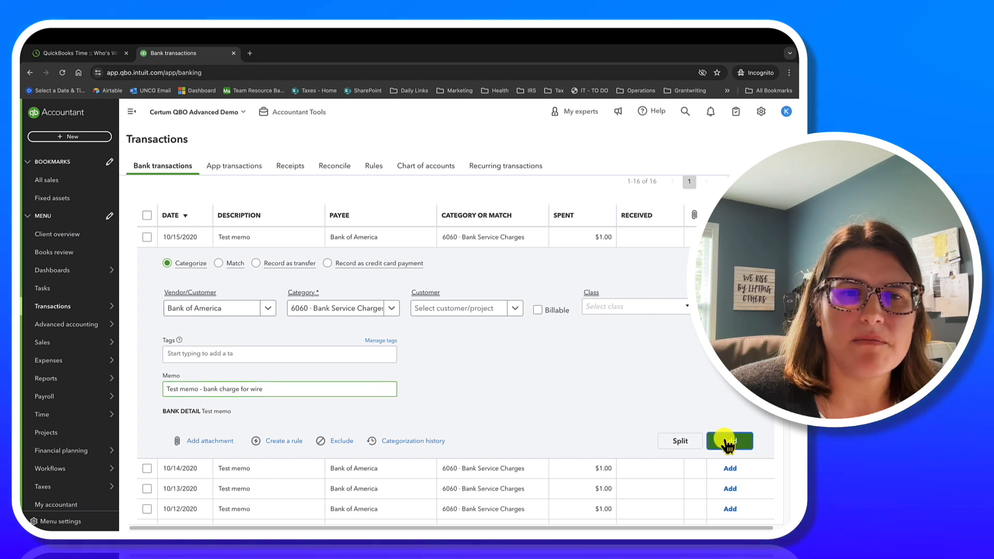
pyautogui.click(729, 441)
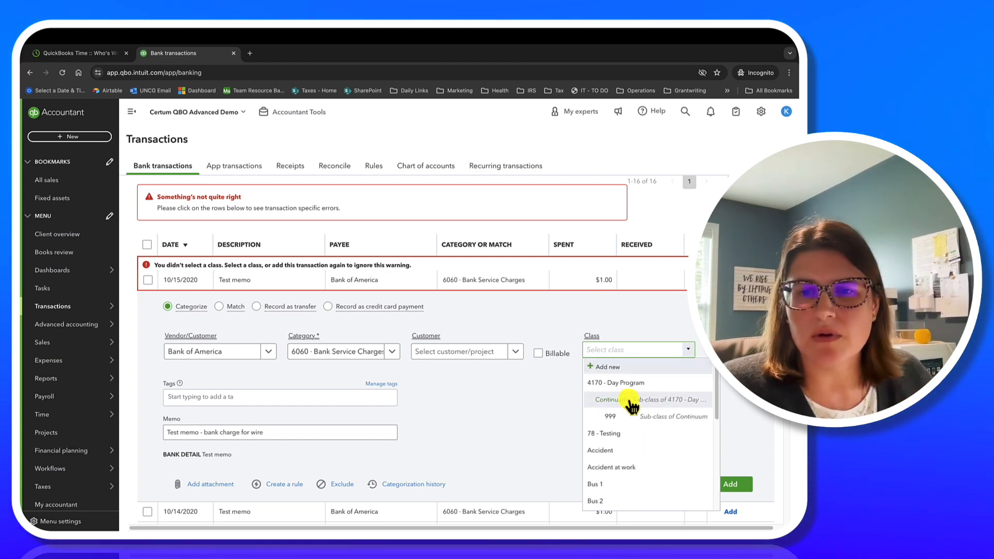
# - Create a new class 'G&A' for the bank charge and add it, reaching the closing-date password check
pyautogui.click(607, 367)
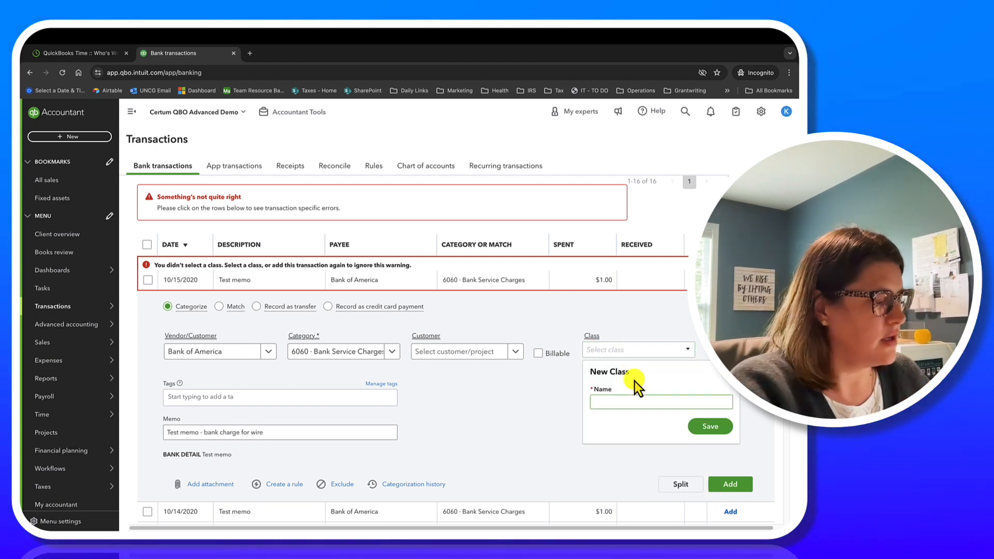
pyautogui.write('G&A')
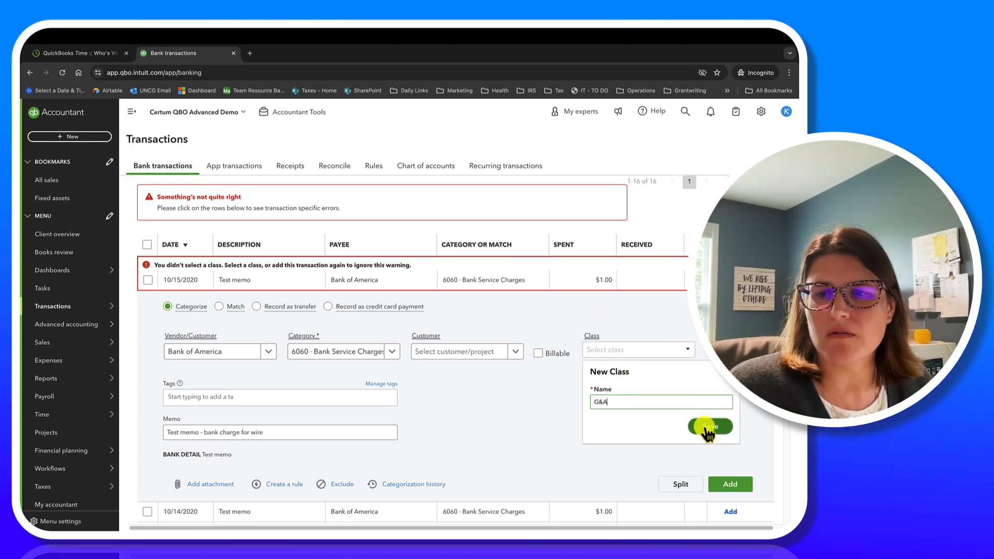
pyautogui.click(710, 425)
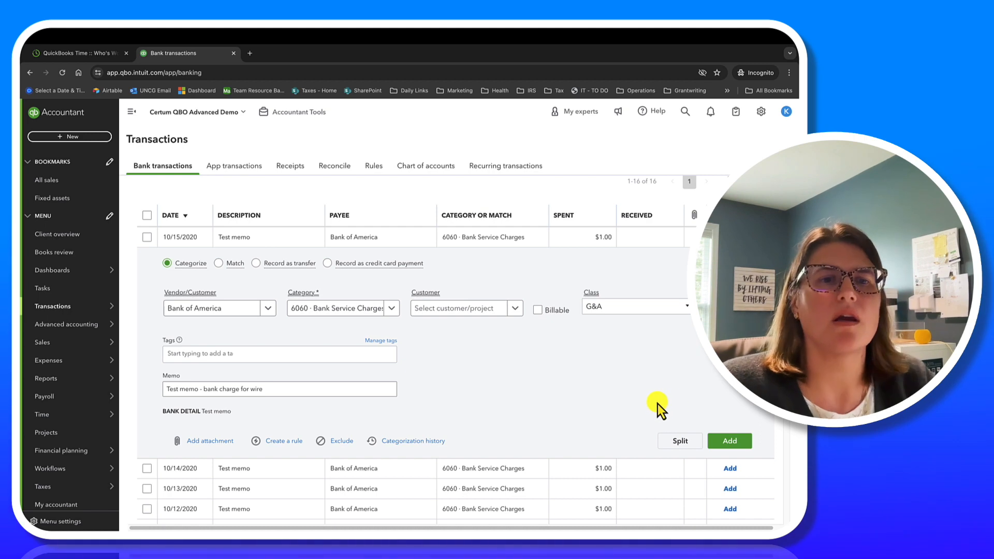
pyautogui.click(278, 388)
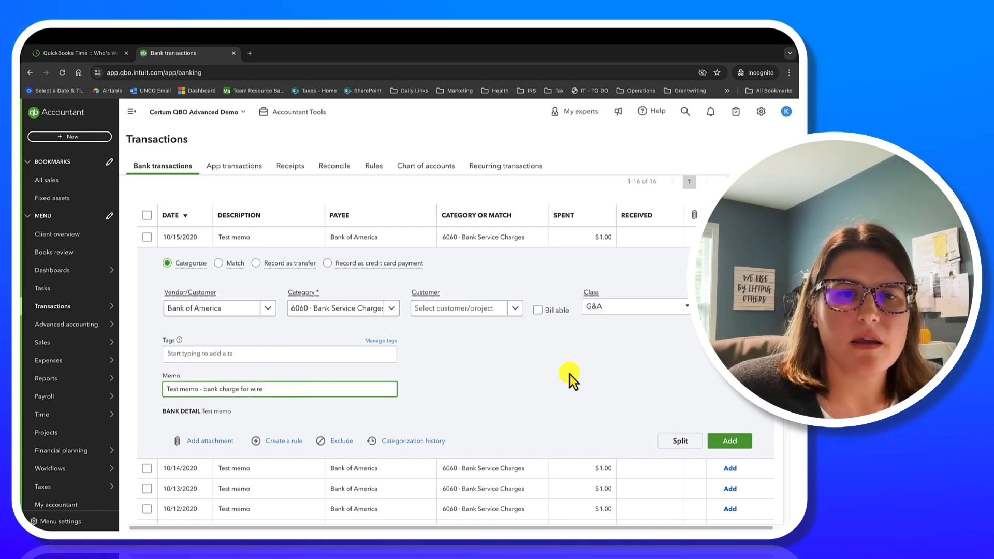
pyautogui.click(729, 441)
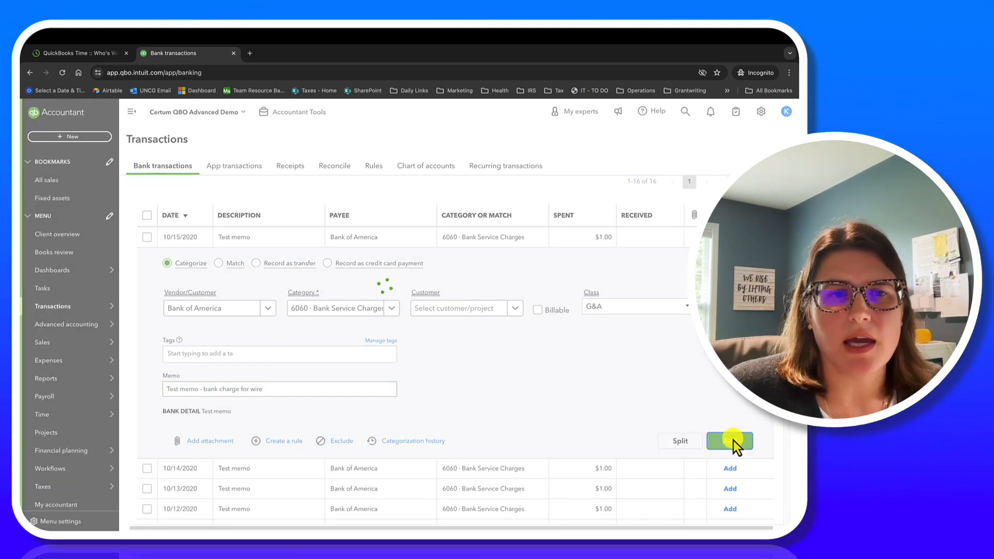
pyautogui.click(730, 441)
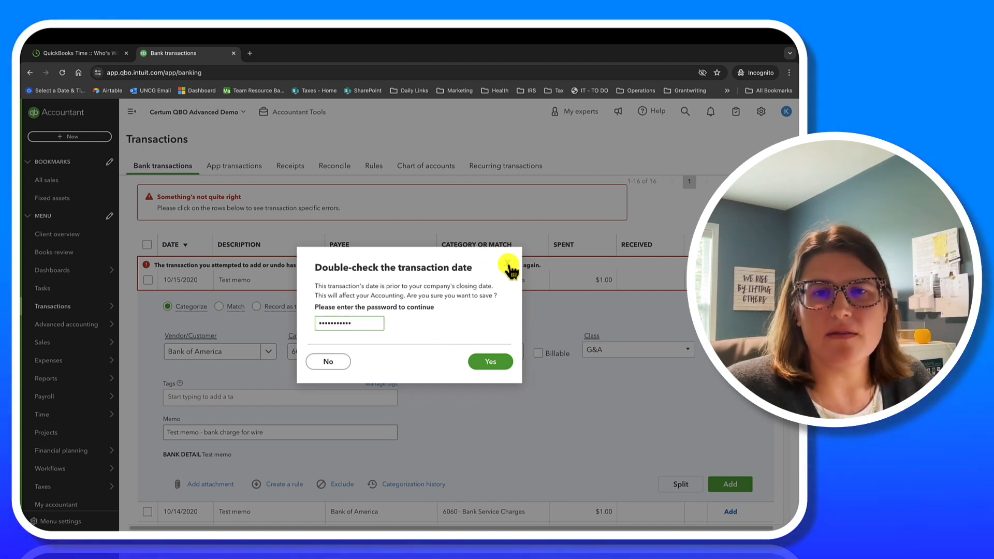
# - Decline the password prompt and go to Advanced in Account and settings
pyautogui.click(490, 362)
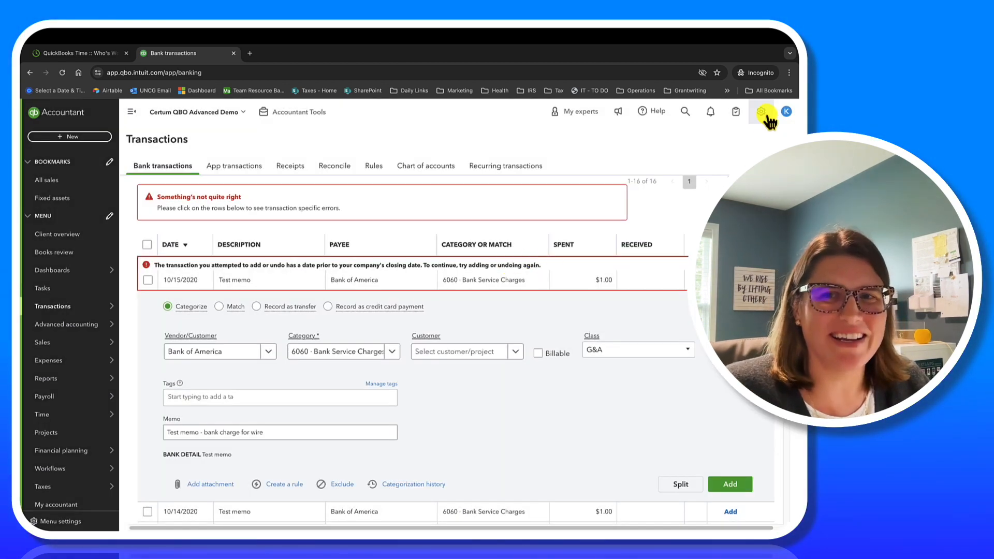
pyautogui.click(761, 112)
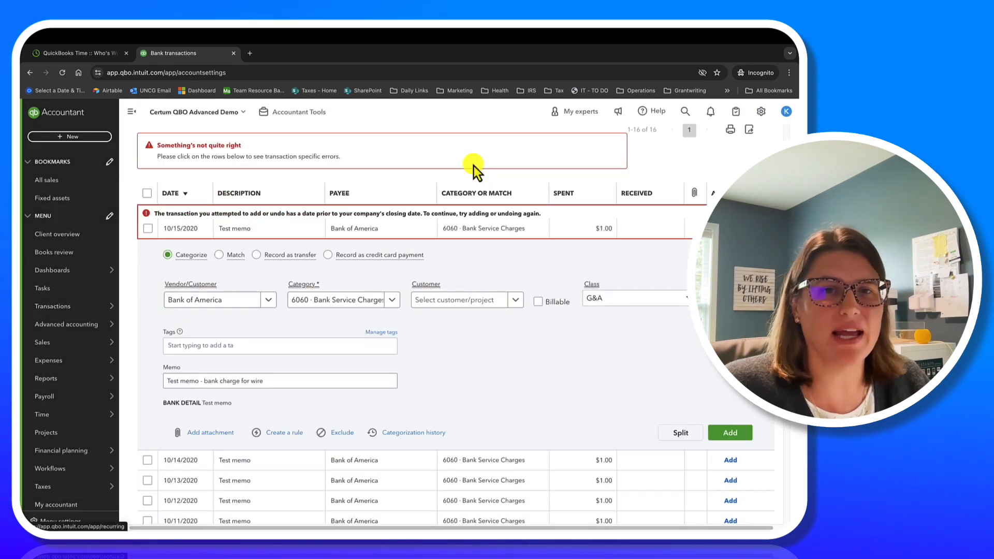
pyautogui.click(760, 111)
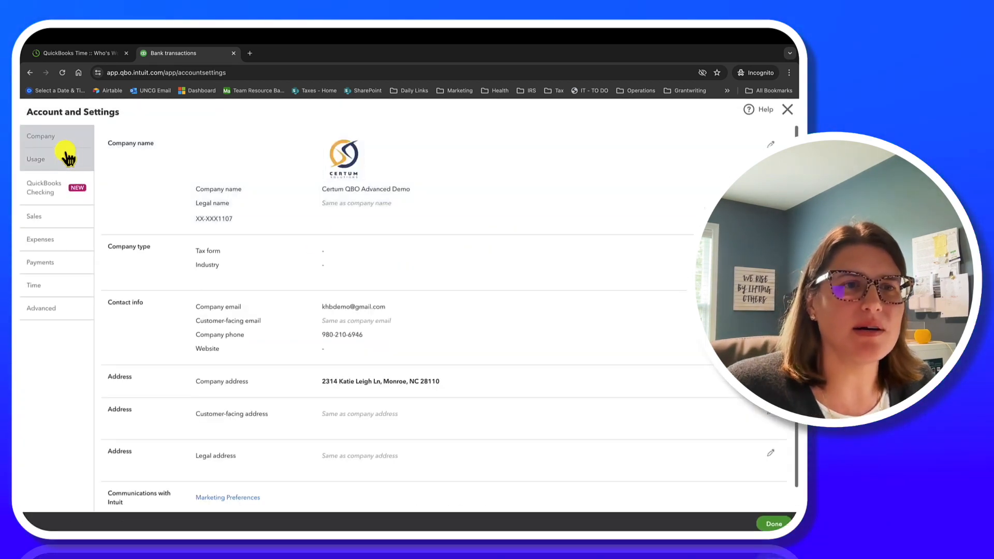
pyautogui.scroll(-3)
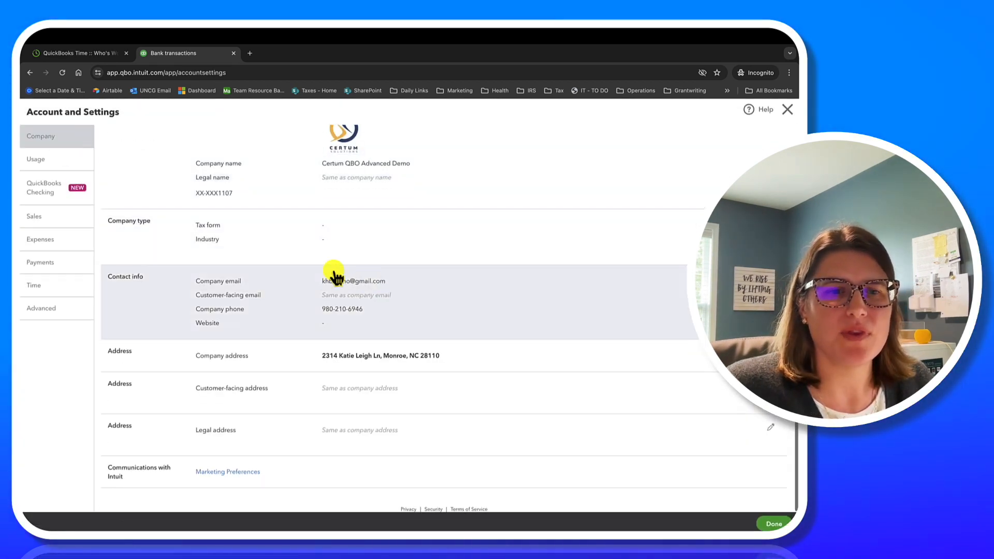
pyautogui.click(41, 309)
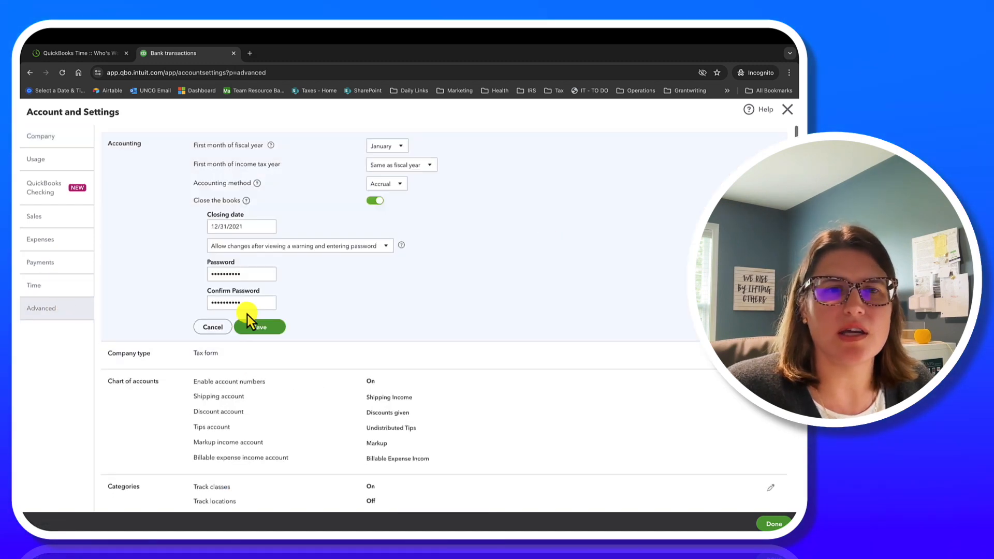
# - Set Close the books to allow changes after viewing a warning only, and save
pyautogui.click(241, 273)
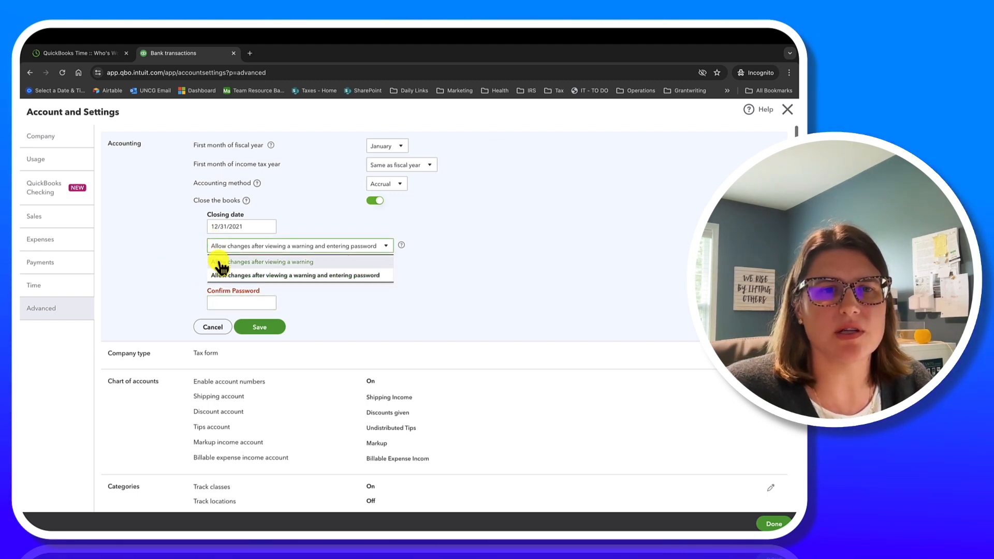
pyautogui.click(267, 262)
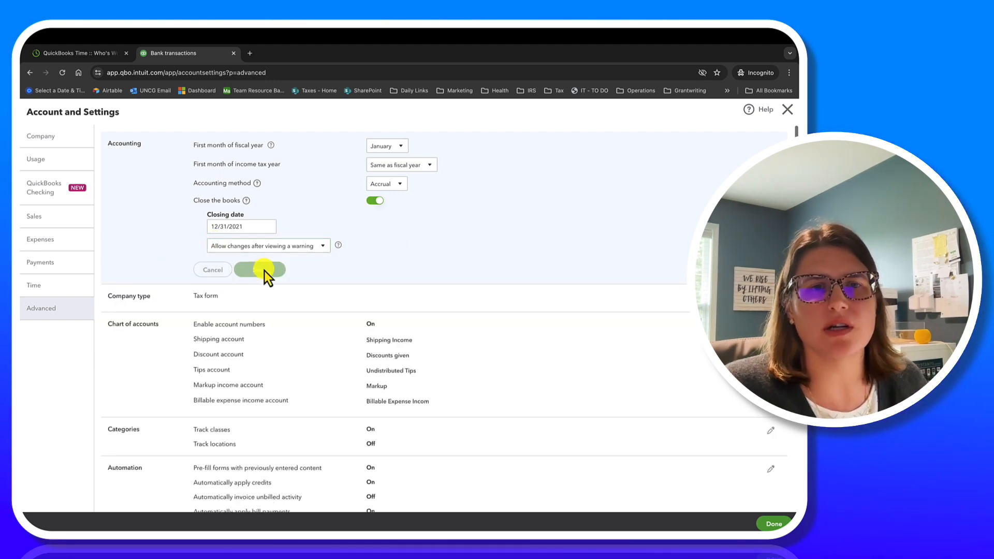
pyautogui.click(259, 269)
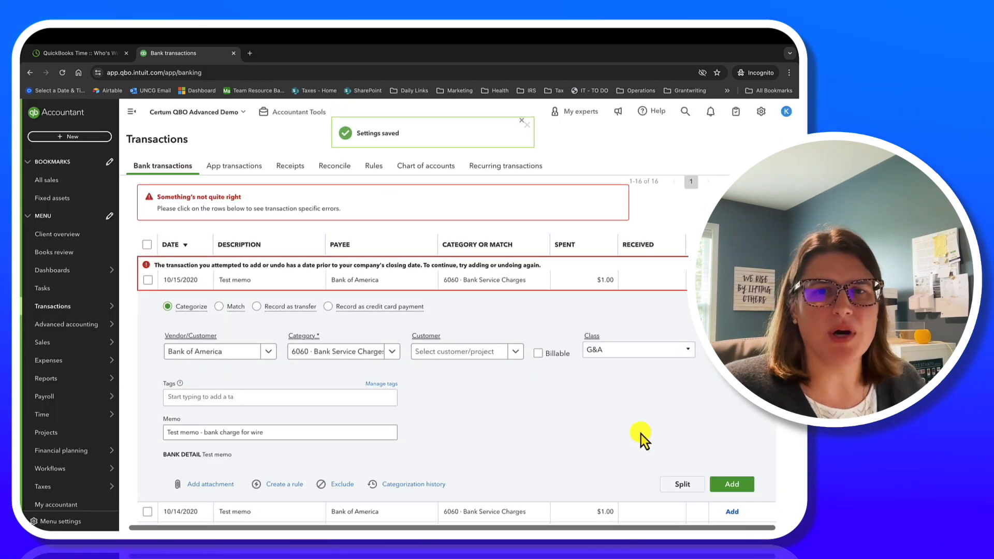
pyautogui.moveTo(310, 426)
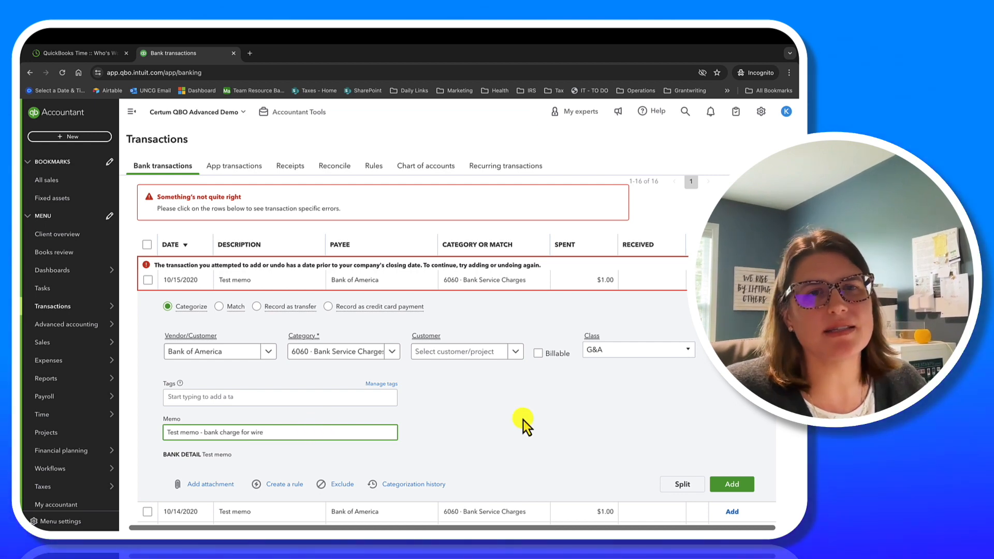
# - Add the 10/15/2020 $1.00 Bank of America charge as 6060 Bank Service Charges, class G&A, confirming the date warning
pyautogui.scroll(-3)
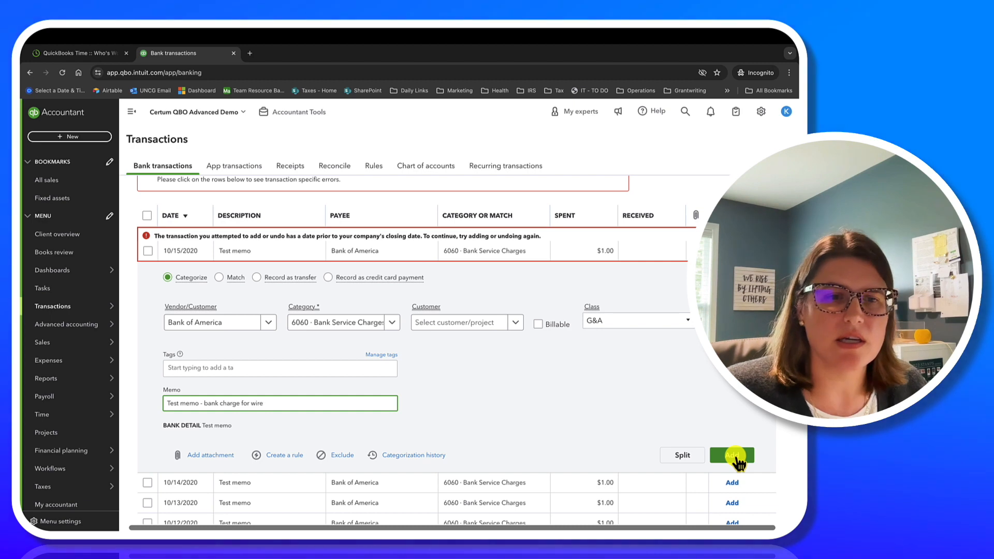
pyautogui.click(731, 455)
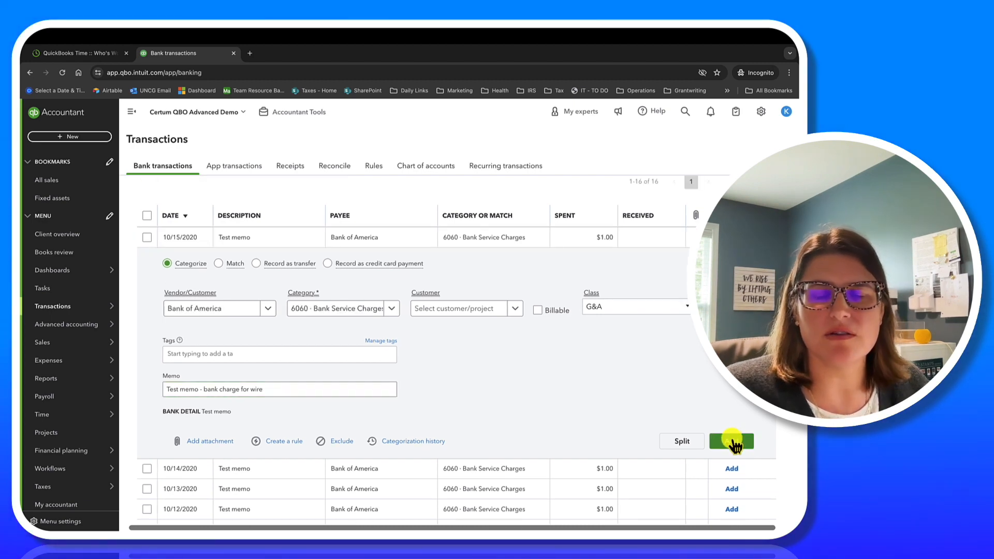
pyautogui.click(731, 441)
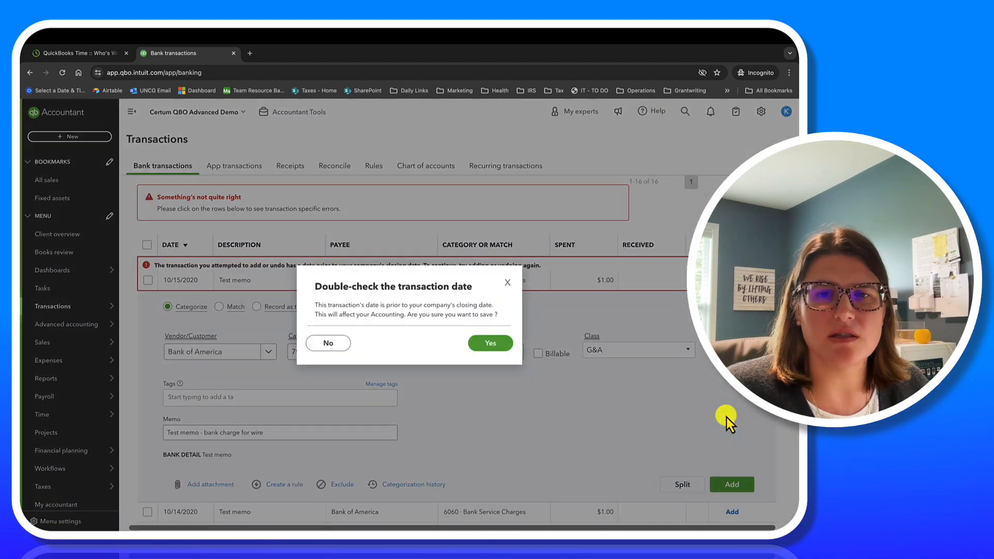
pyautogui.click(490, 343)
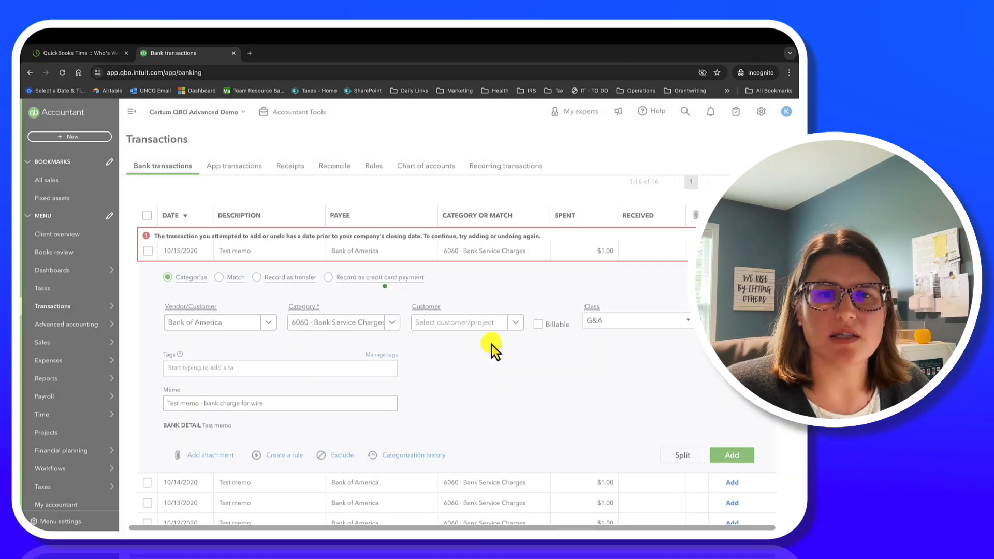
pyautogui.click(731, 456)
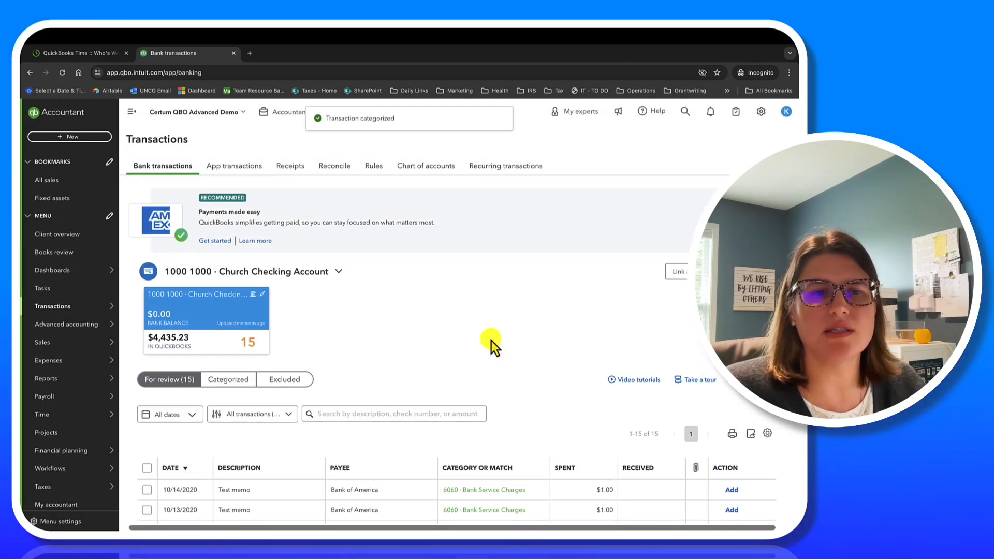
# - Add the Office Supplies transaction and the next one with G&A class, confirming the date warnings
pyautogui.scroll(-3)
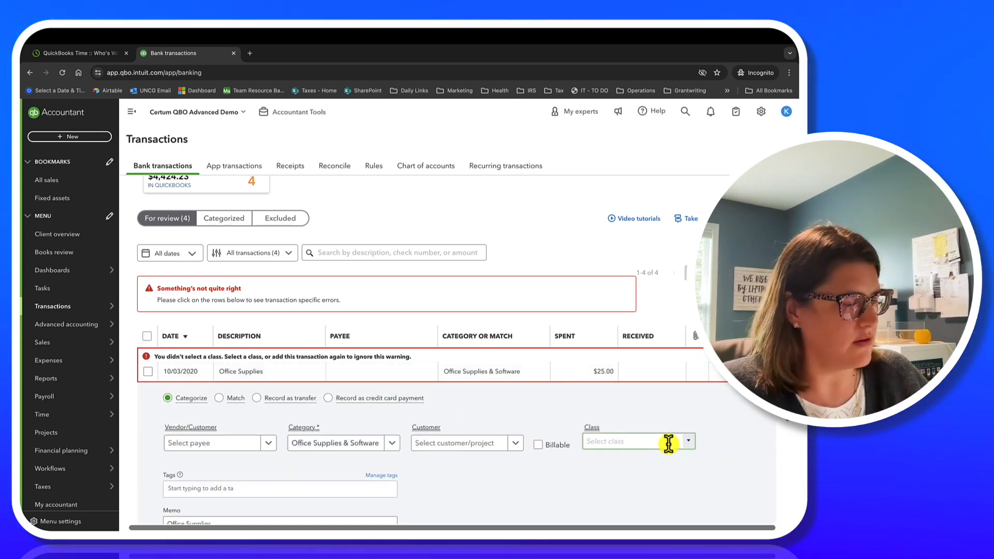
pyautogui.write('g')
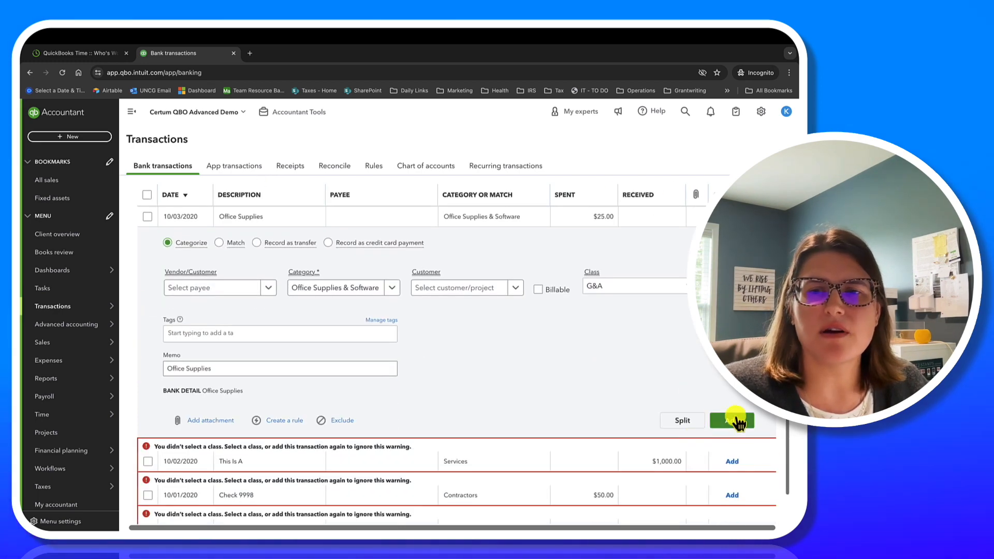
pyautogui.click(731, 420)
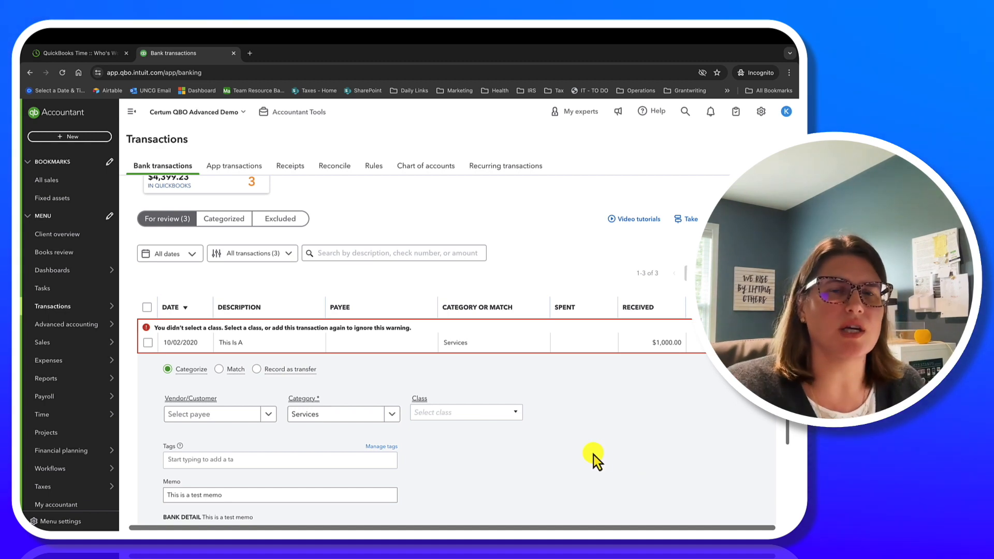
pyautogui.scroll(-3)
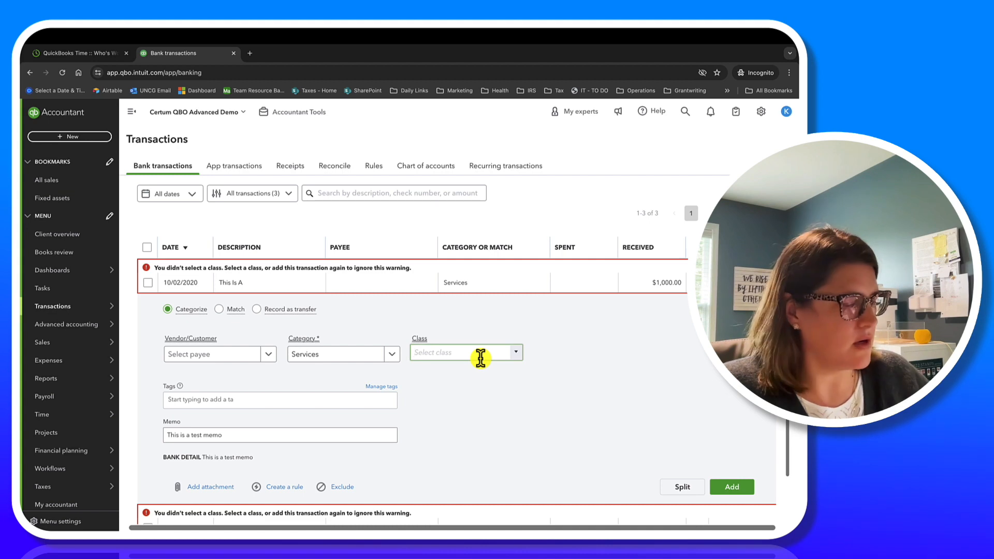
pyautogui.write('g')
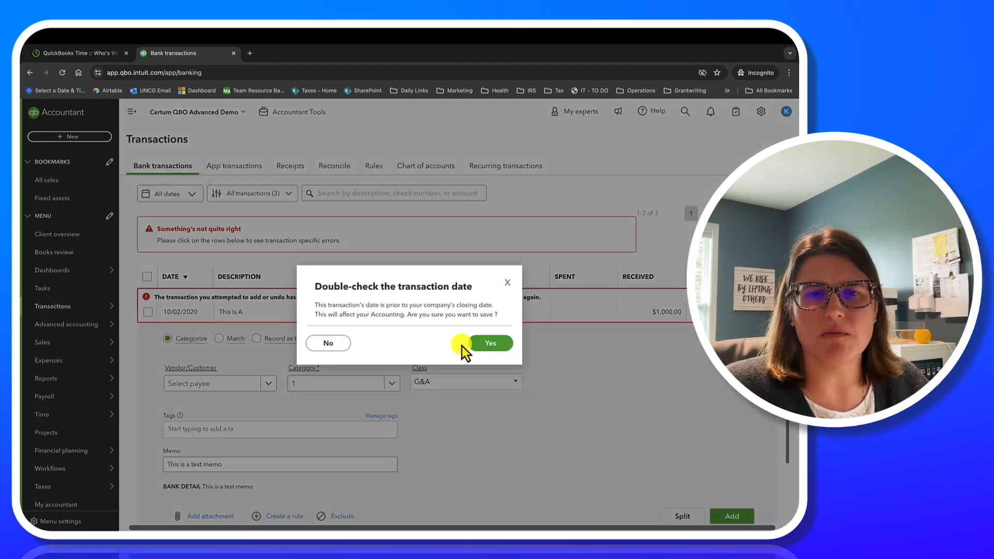
pyautogui.click(491, 343)
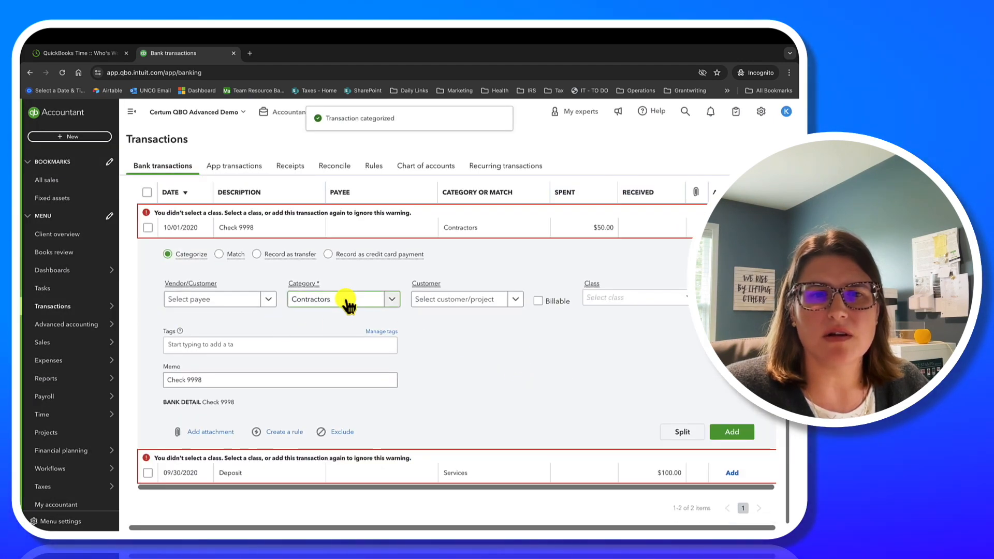
# - Create vendor Jim for Check 9998, assign class 4170 - Day Program, and add it past the date warning
pyautogui.click(213, 298)
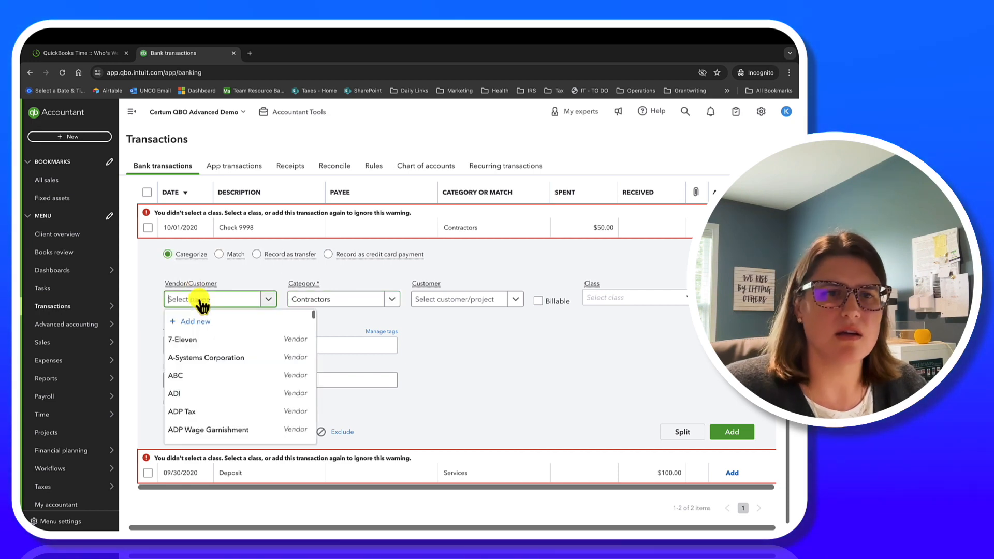
pyautogui.write('Jim')
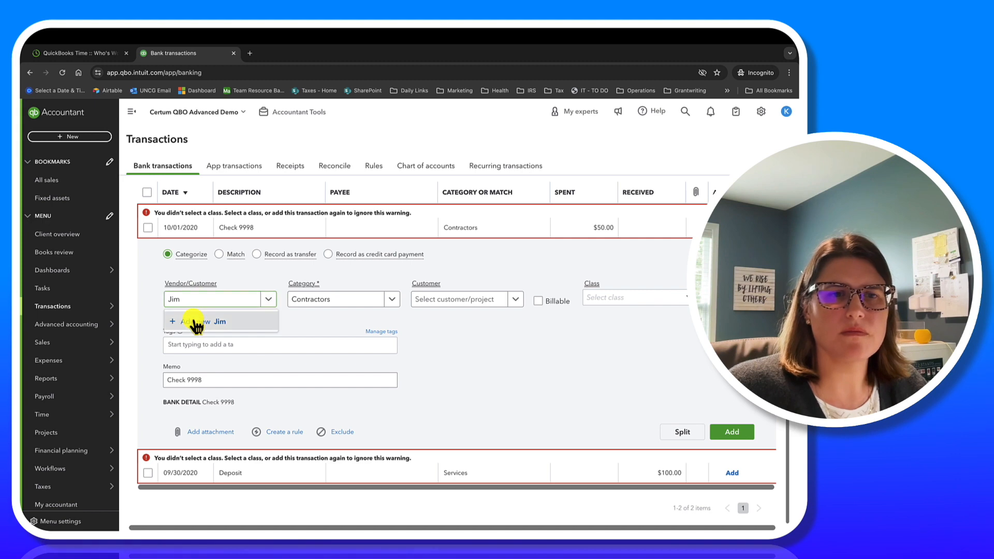
pyautogui.click(220, 321)
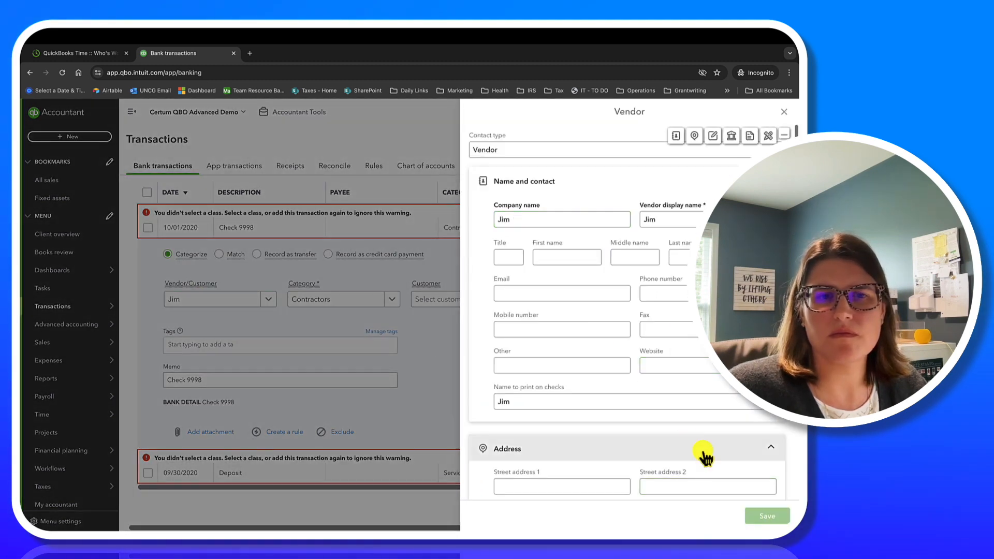
pyautogui.click(783, 112)
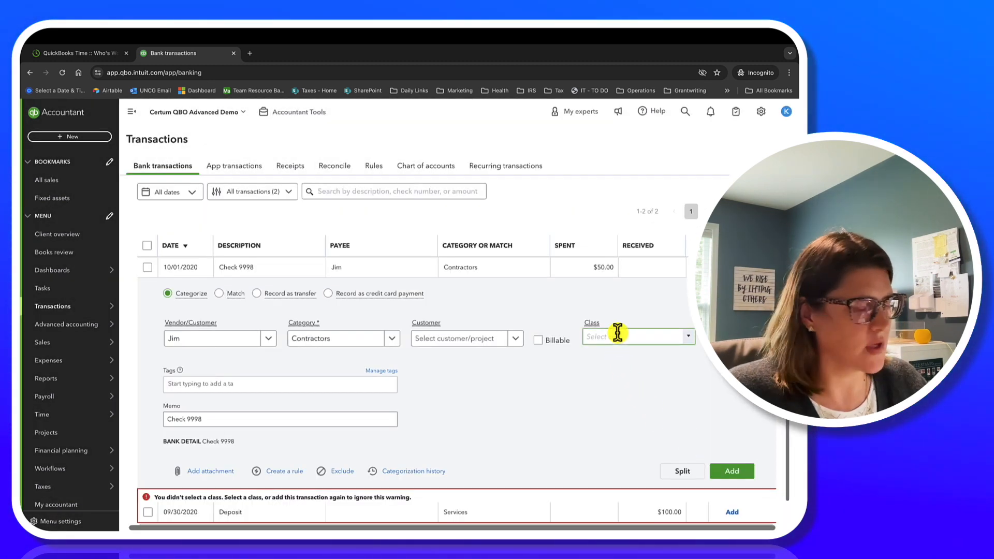
pyautogui.click(686, 335)
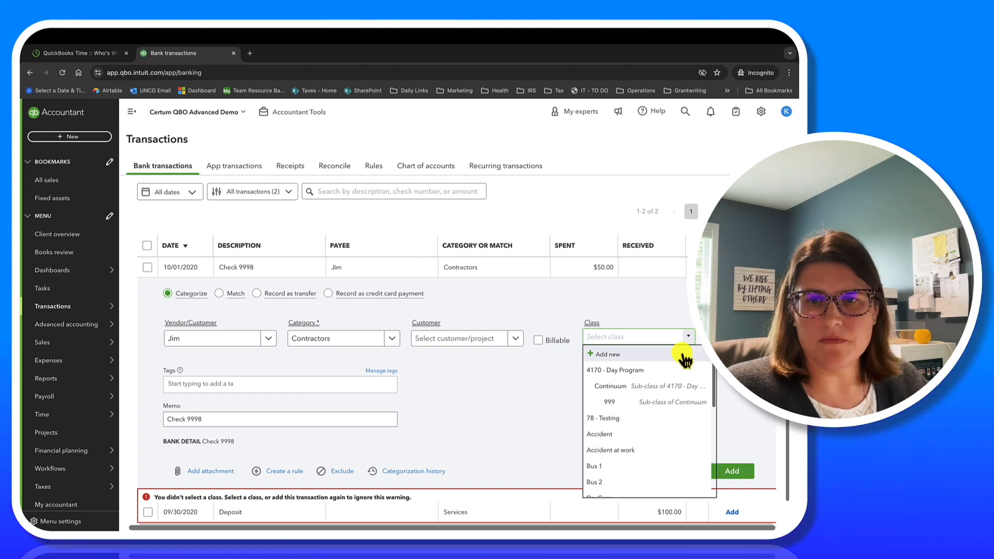
pyautogui.click(612, 371)
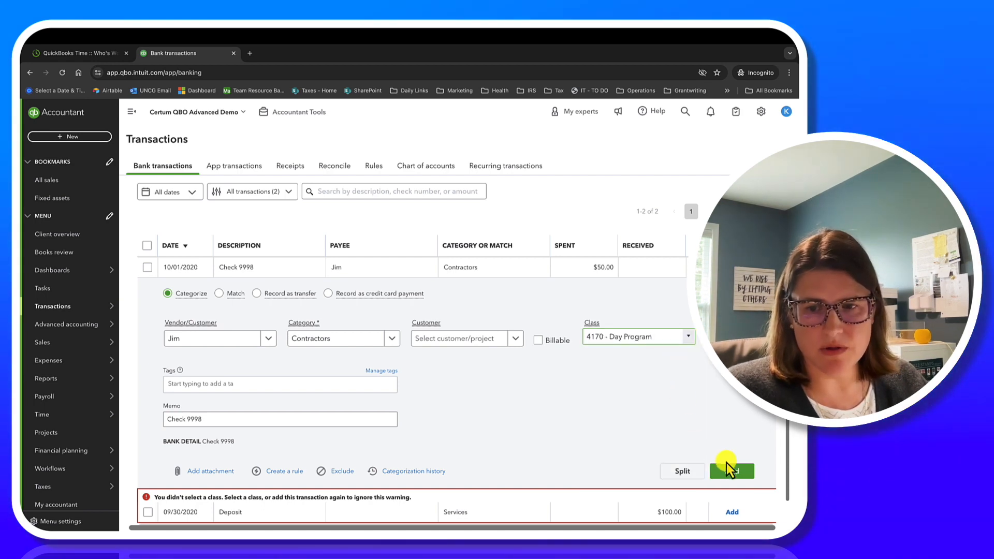
pyautogui.click(732, 470)
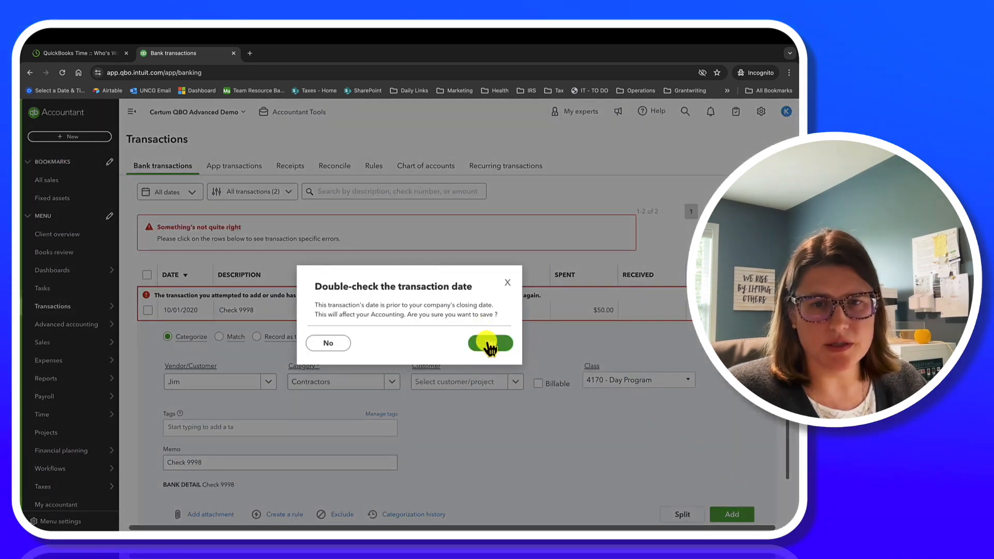
pyautogui.click(490, 343)
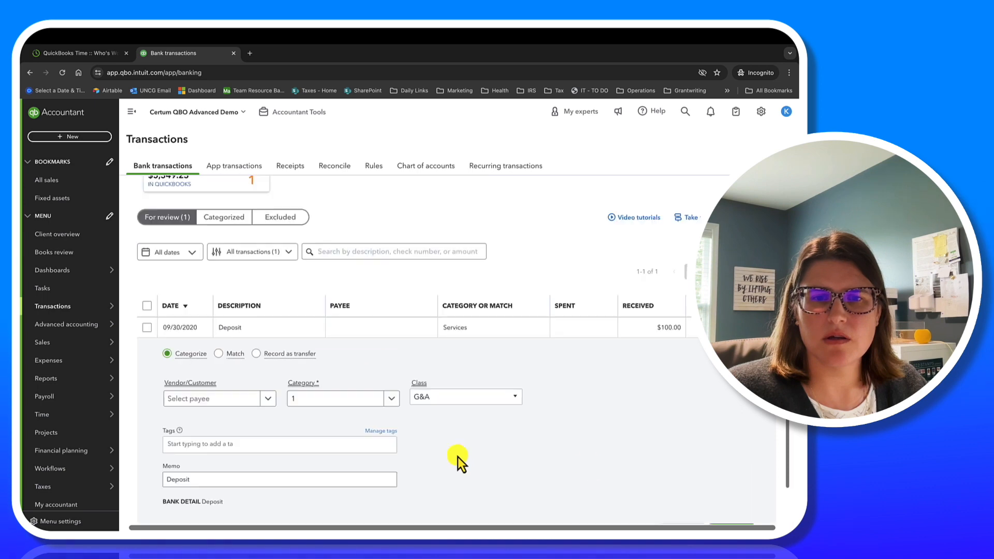
# - Add the $100.00 deposit, confirming the earlier-date warning, leaving nothing for review
pyautogui.click(731, 524)
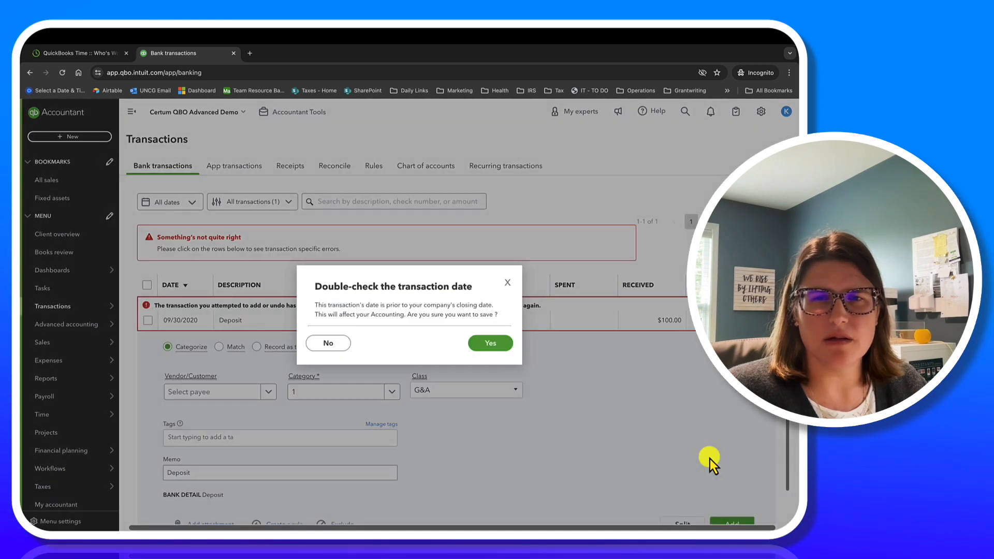
pyautogui.click(489, 343)
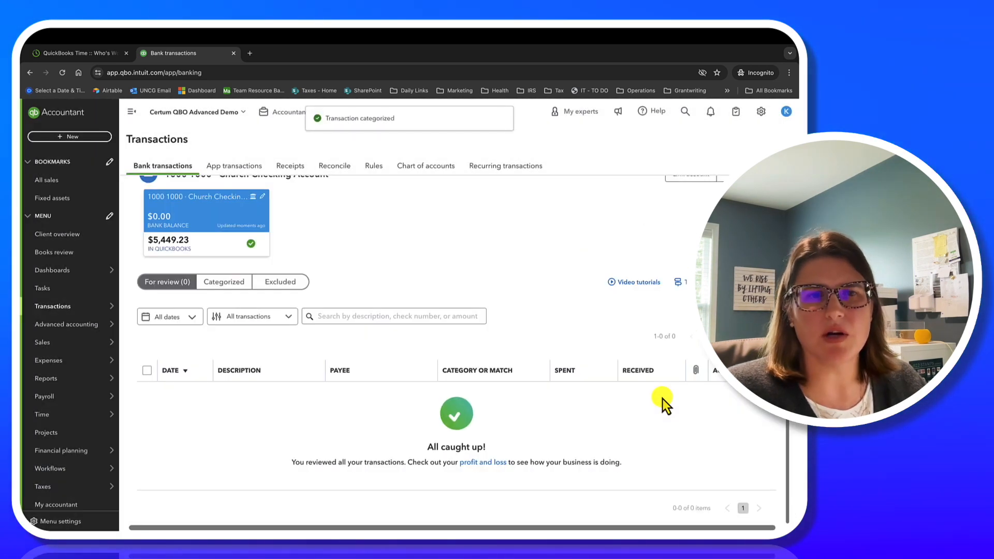
pyautogui.moveTo(194, 247)
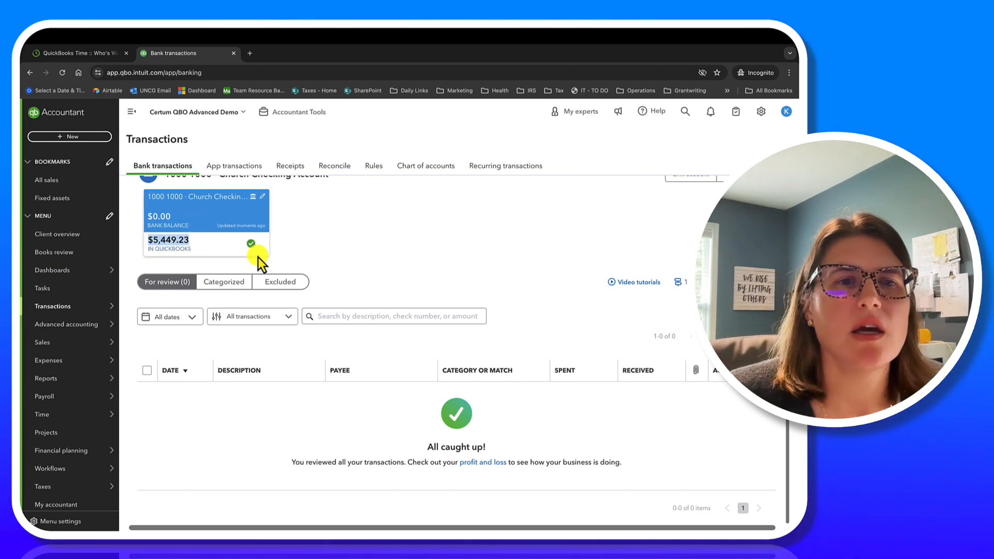
# - Bring up the gear settings menu after noting the $5,449.23 QuickBooks balance
pyautogui.click(761, 112)
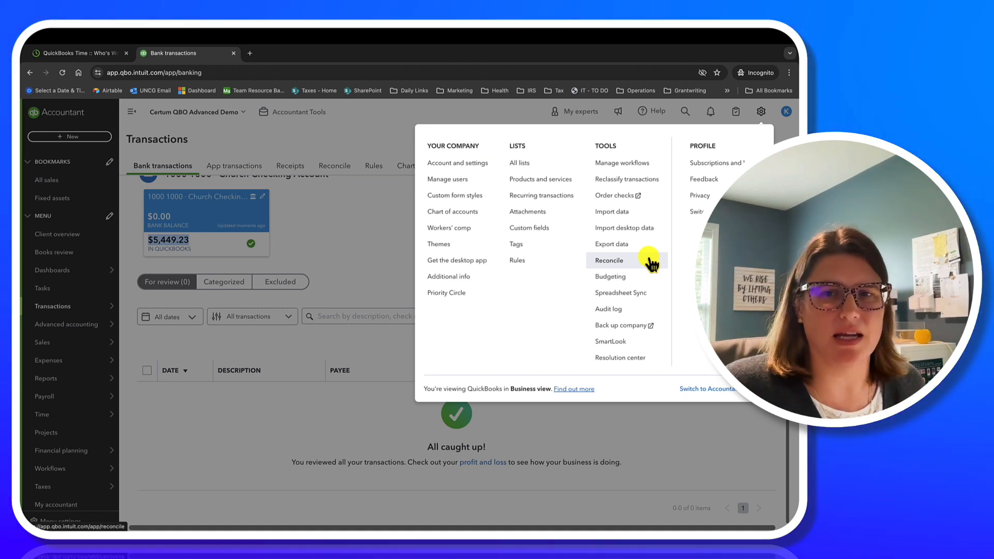
# - Resume the Church Checking reconciliation and save a statement ending balance of $5,449.23
pyautogui.click(607, 261)
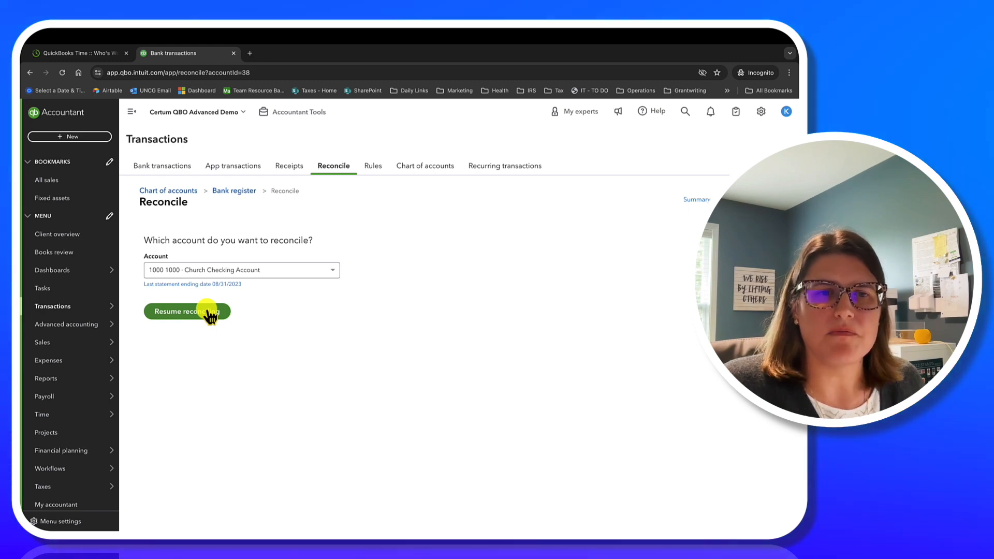
pyautogui.click(187, 311)
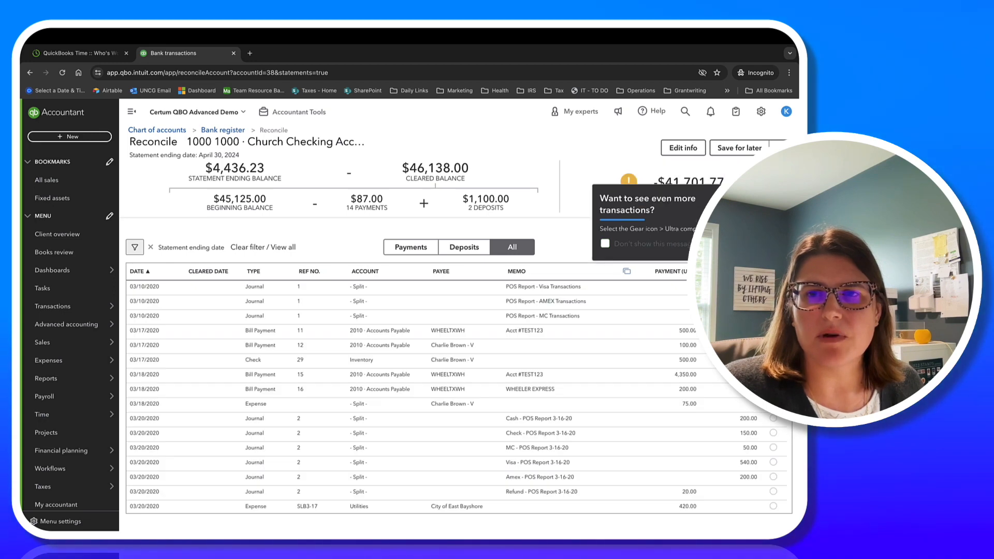
pyautogui.click(682, 147)
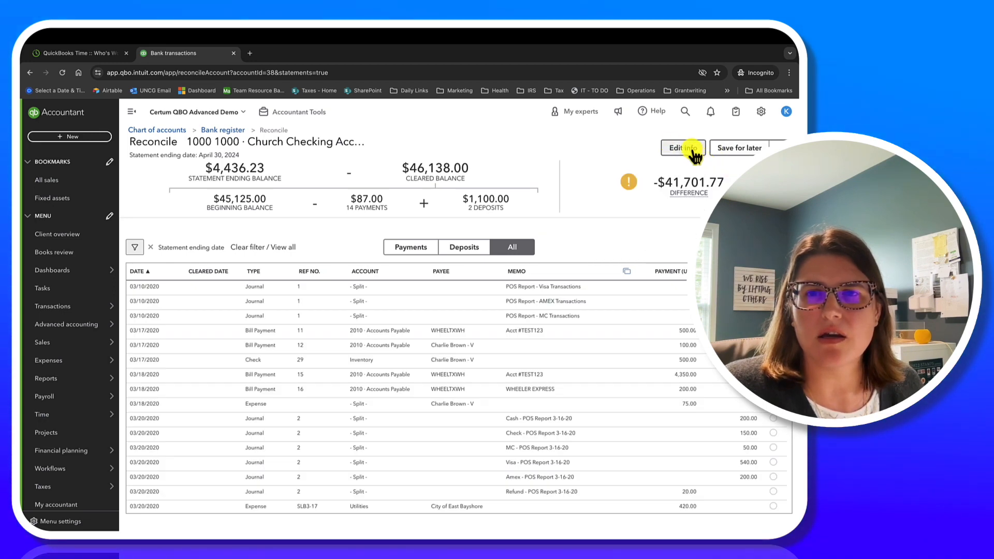
pyautogui.click(680, 148)
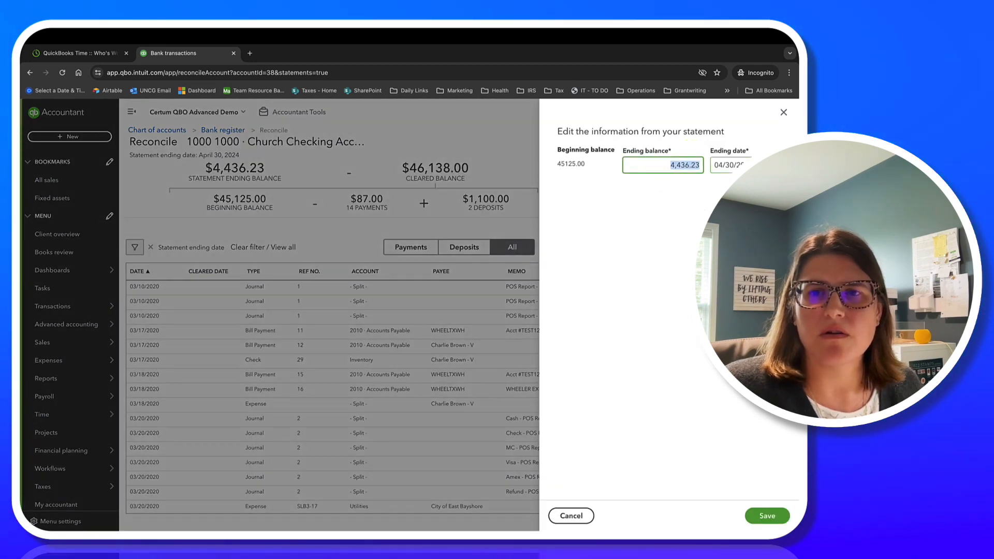
pyautogui.write('5449')
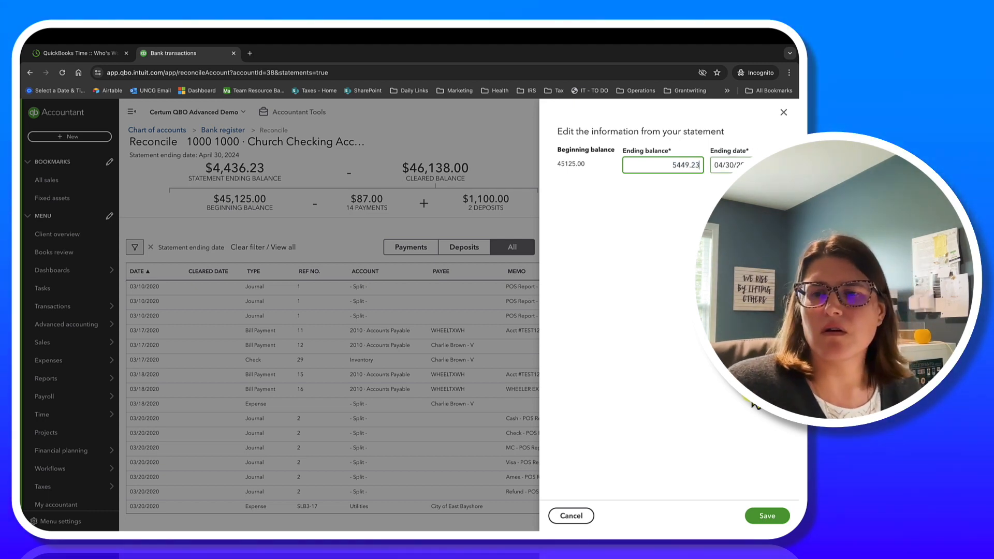
pyautogui.click(766, 516)
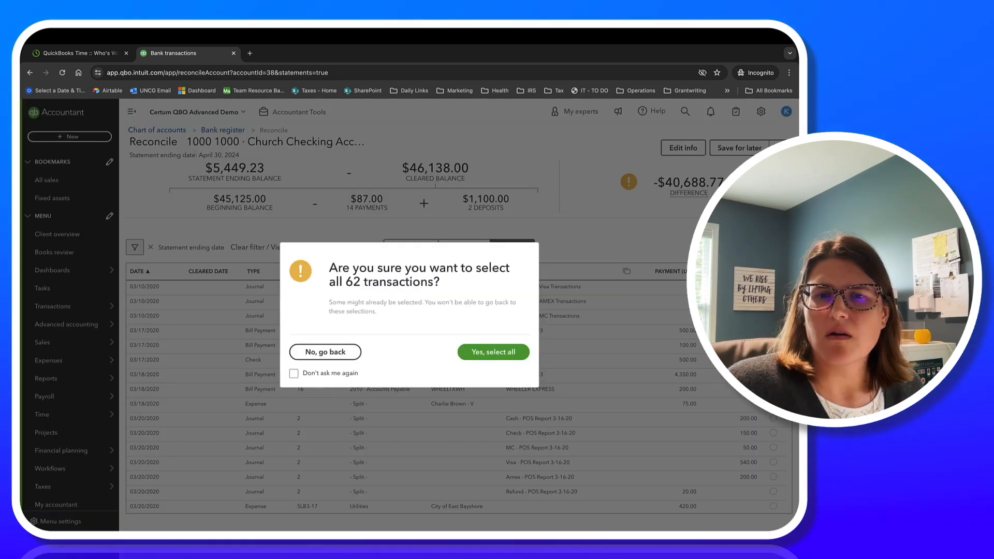
pyautogui.click(493, 352)
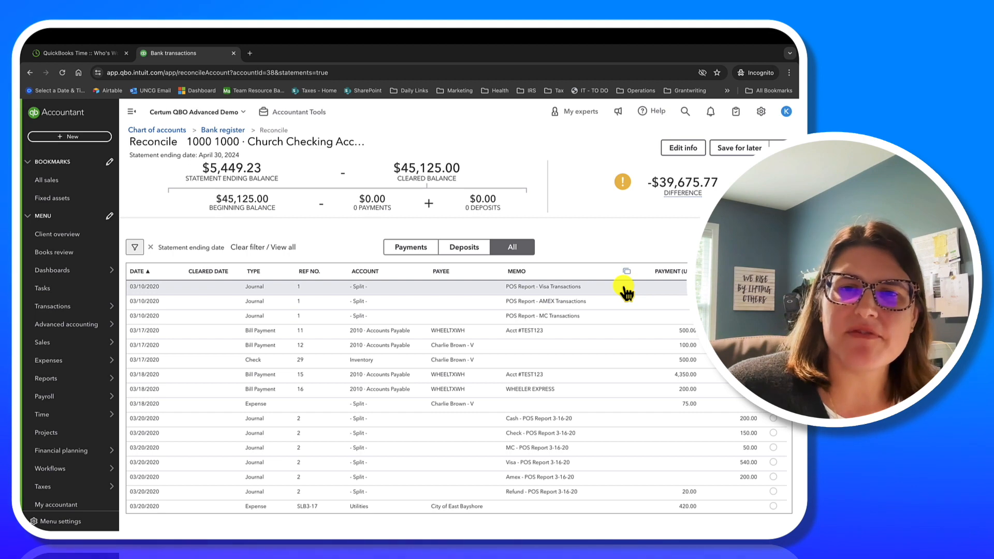
pyautogui.moveTo(645, 490)
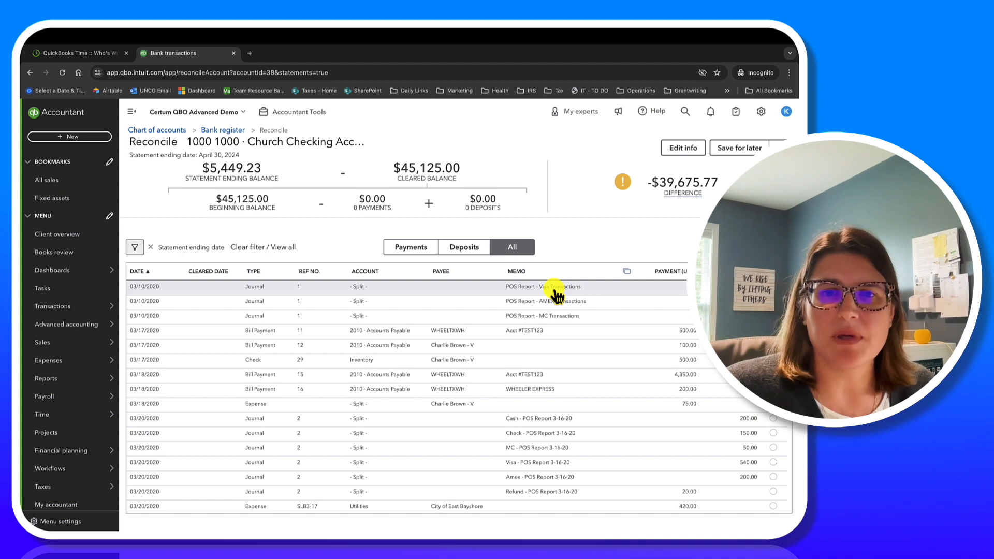
pyautogui.click(552, 286)
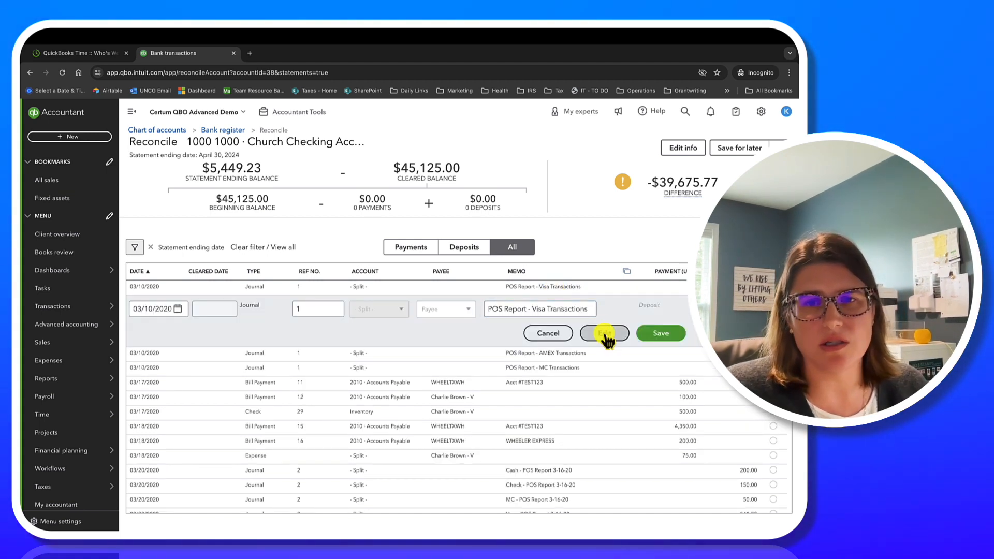
pyautogui.click(546, 332)
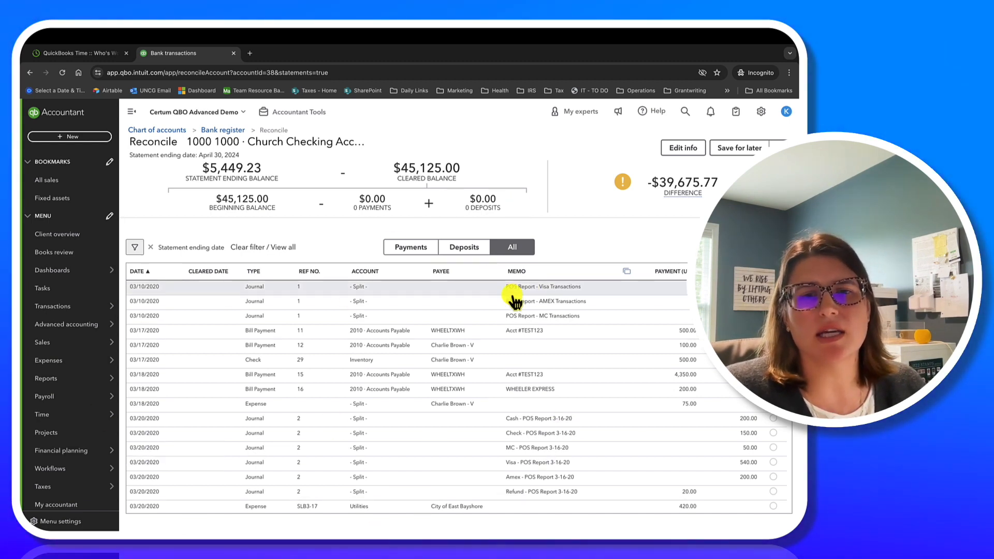
pyautogui.moveTo(551, 449)
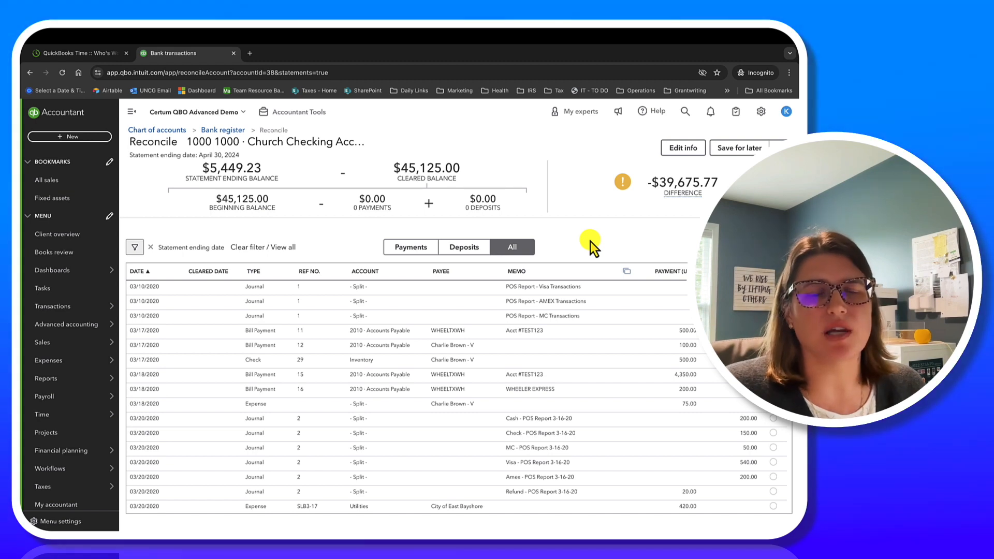
pyautogui.click(538, 285)
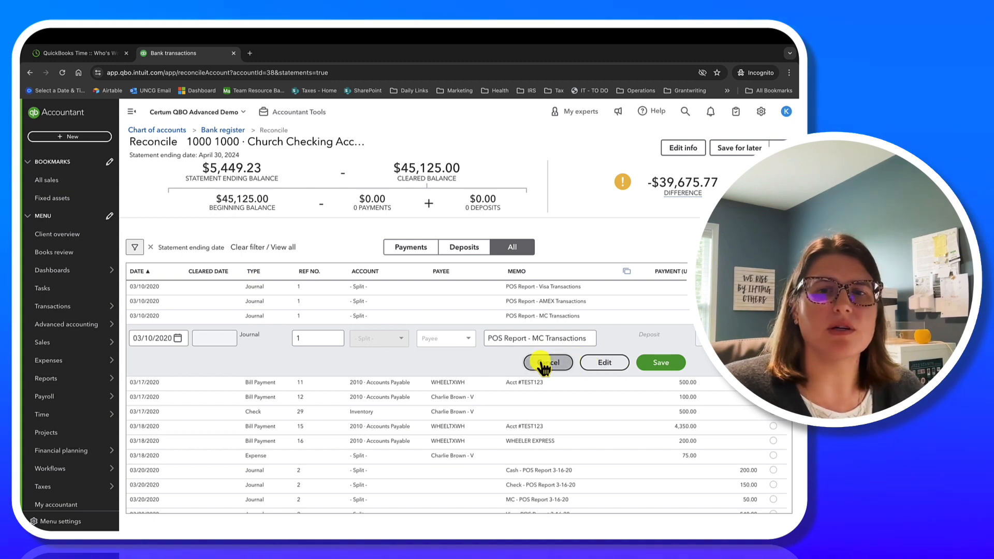
pyautogui.click(547, 362)
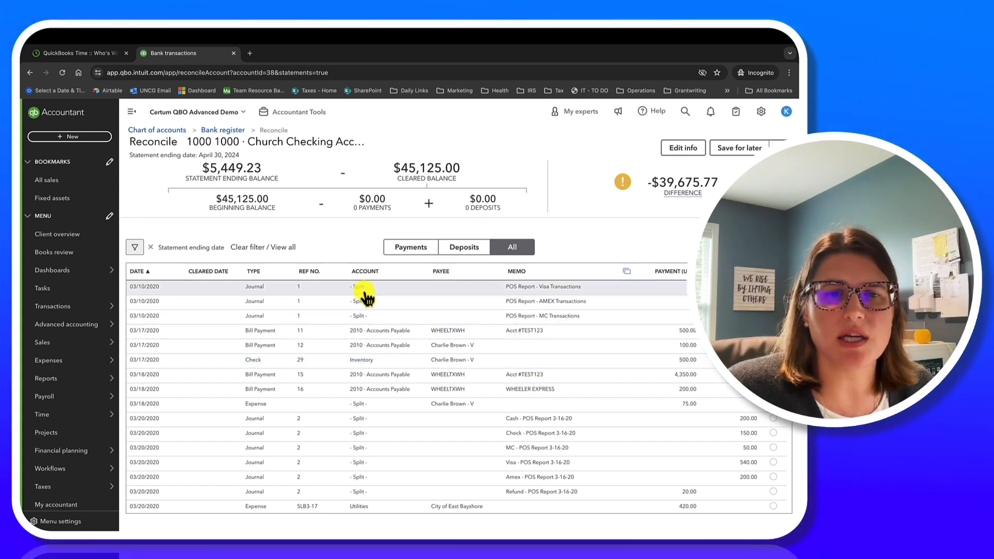
# - Mark all Church Checking transactions as cleared, reaching the select-all-62 confirmation
pyautogui.scroll(-3)
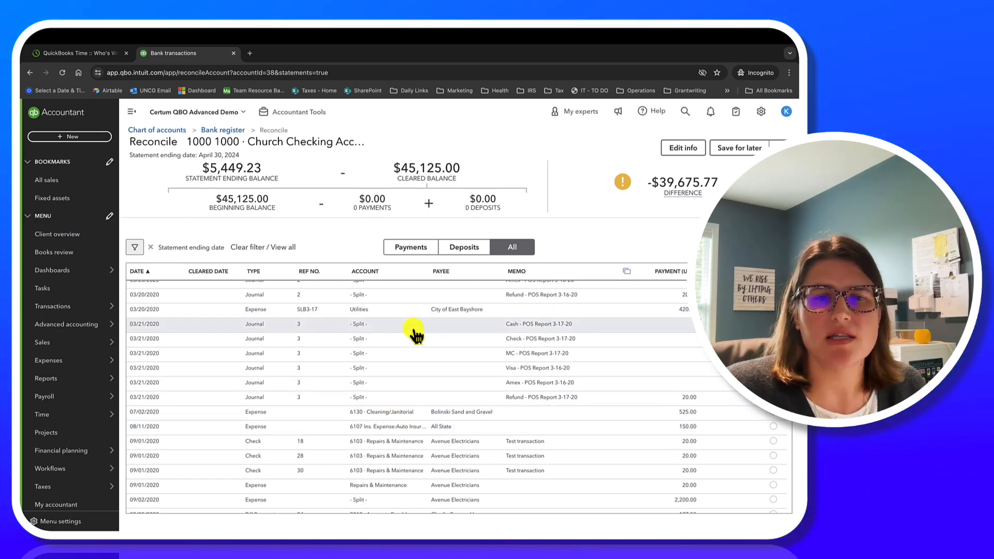
pyautogui.moveTo(400, 411)
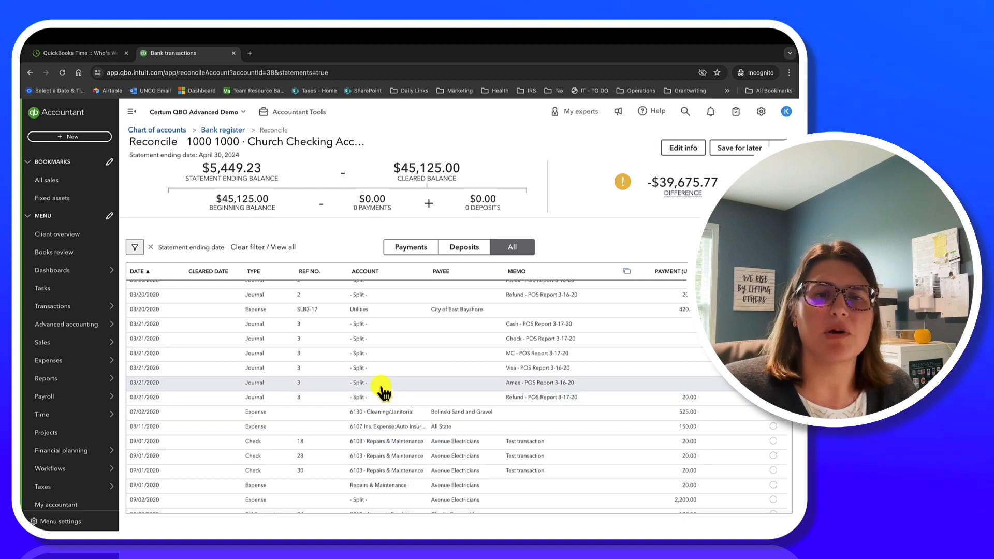
pyautogui.moveTo(400, 366)
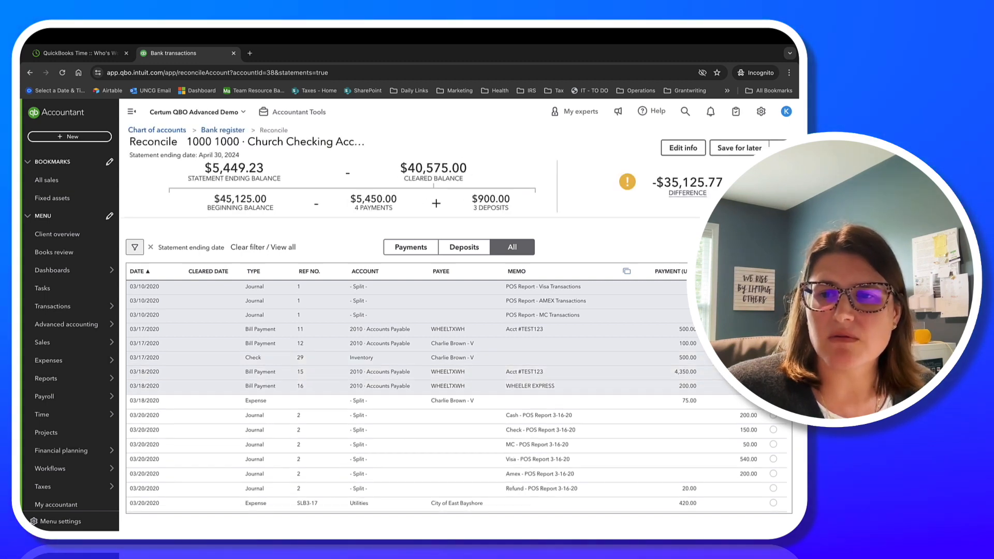
pyautogui.click(773, 414)
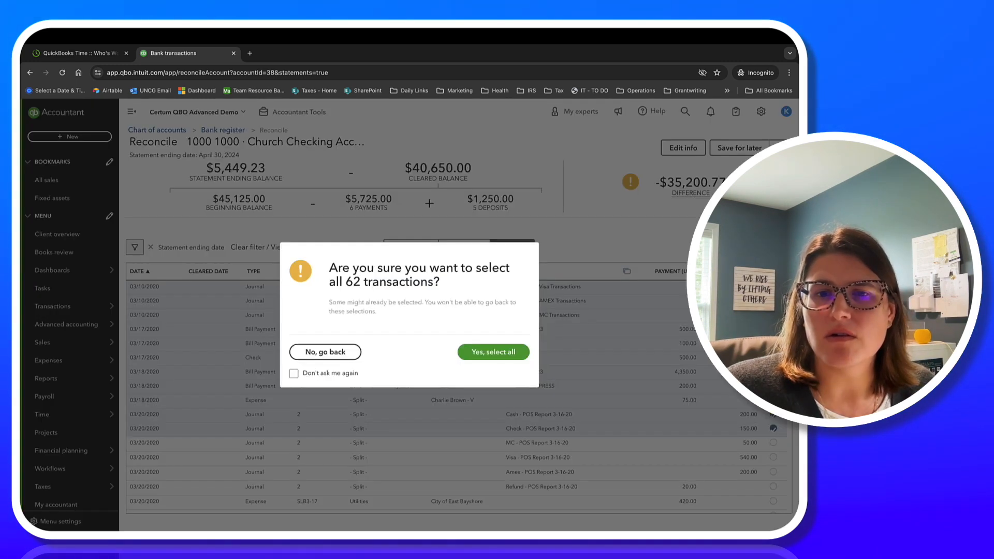
# - Confirm selecting all 62 transactions and highlight the April 30, 2024 statement date
pyautogui.click(493, 352)
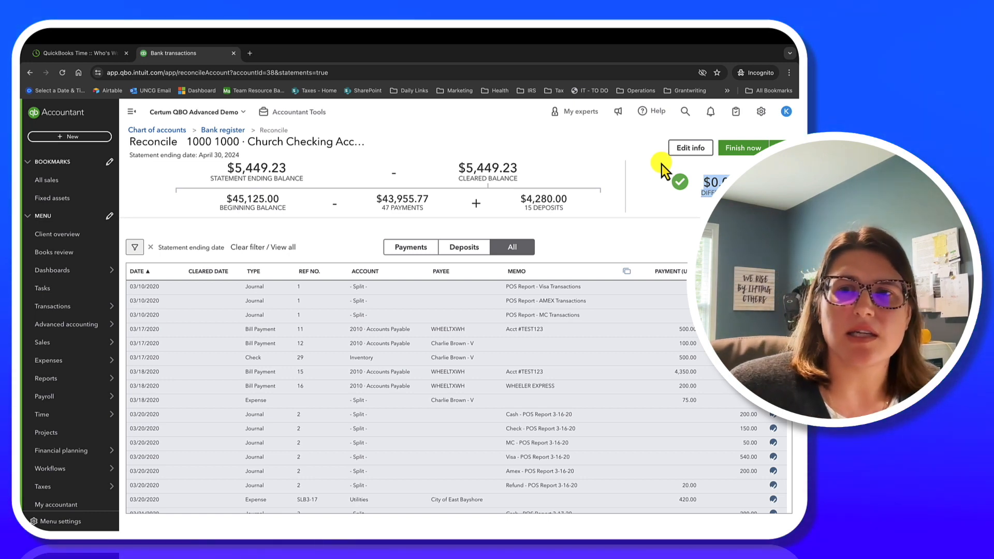
pyautogui.moveTo(219, 173)
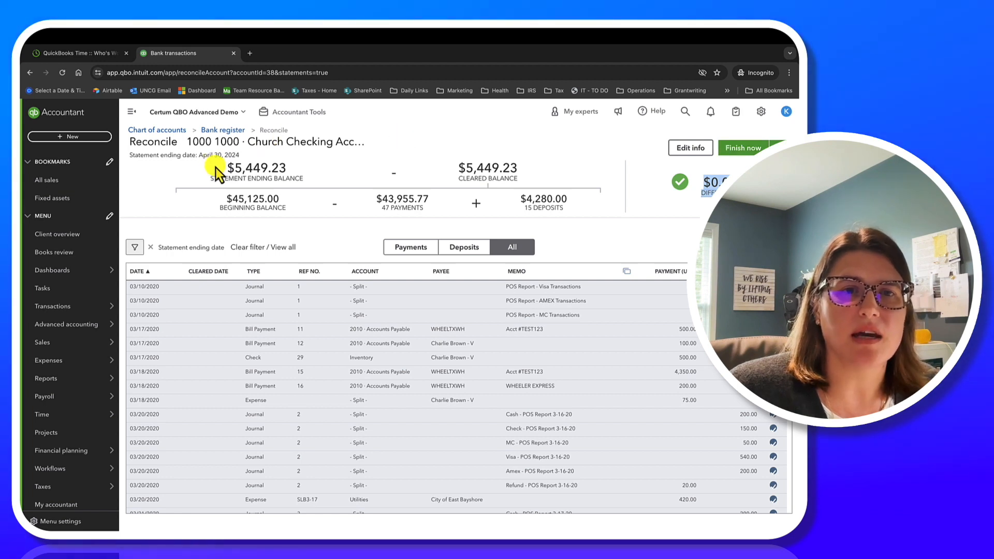
pyautogui.doubleClick(257, 167)
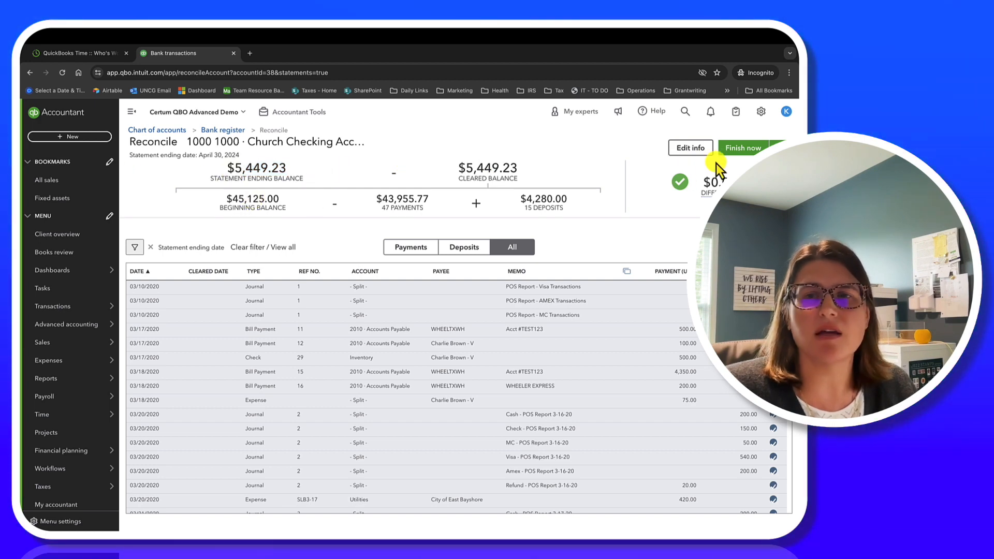
pyautogui.click(691, 148)
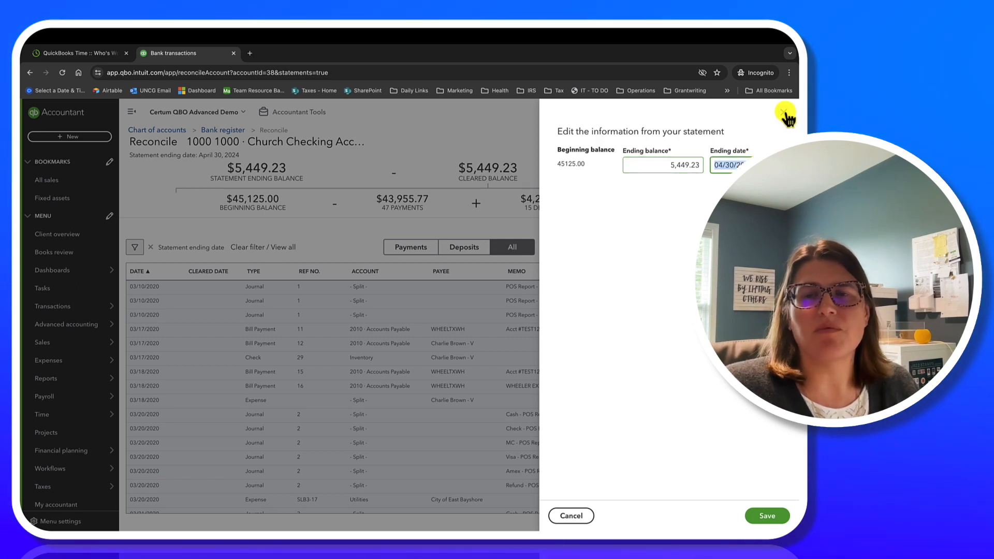
pyautogui.click(766, 516)
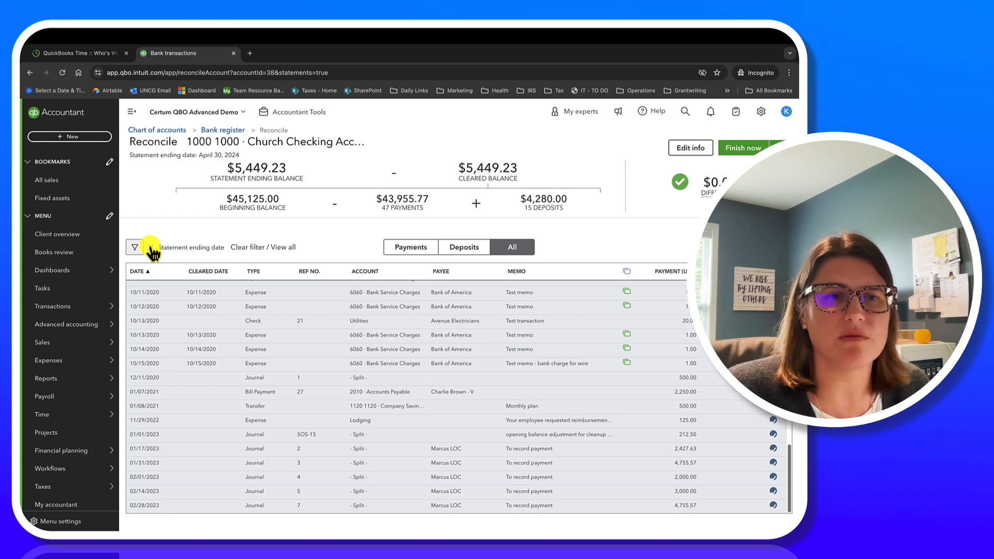
pyautogui.moveTo(151, 254)
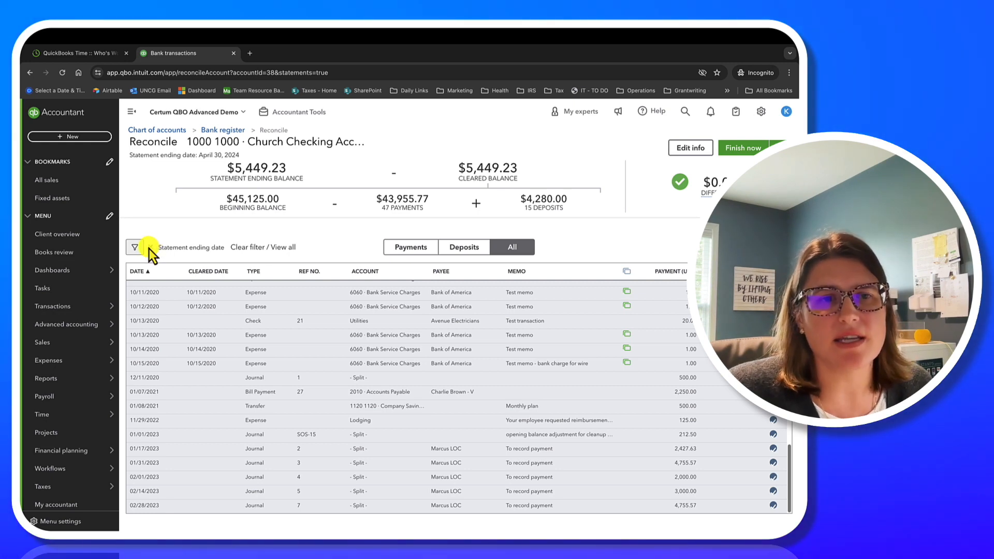
pyautogui.click(135, 246)
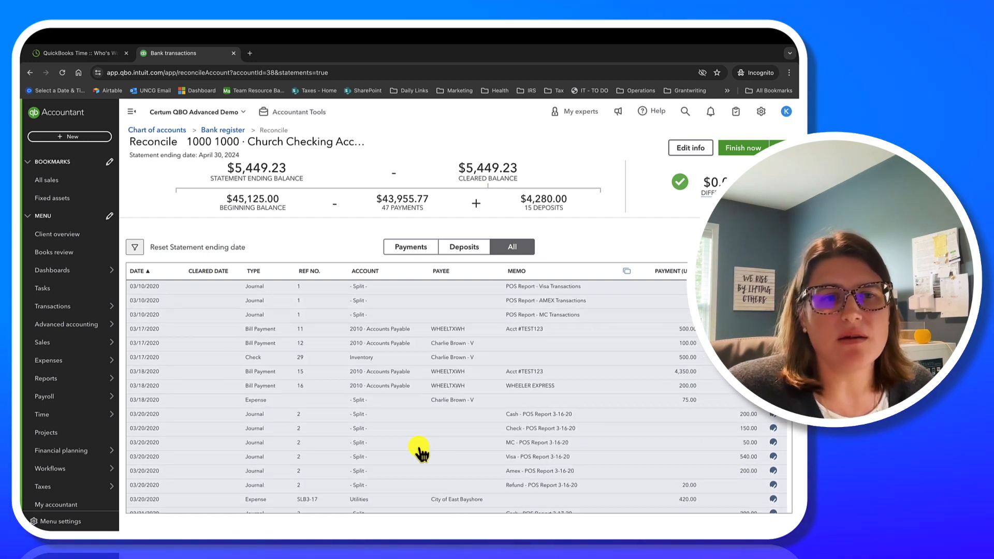
pyautogui.click(135, 247)
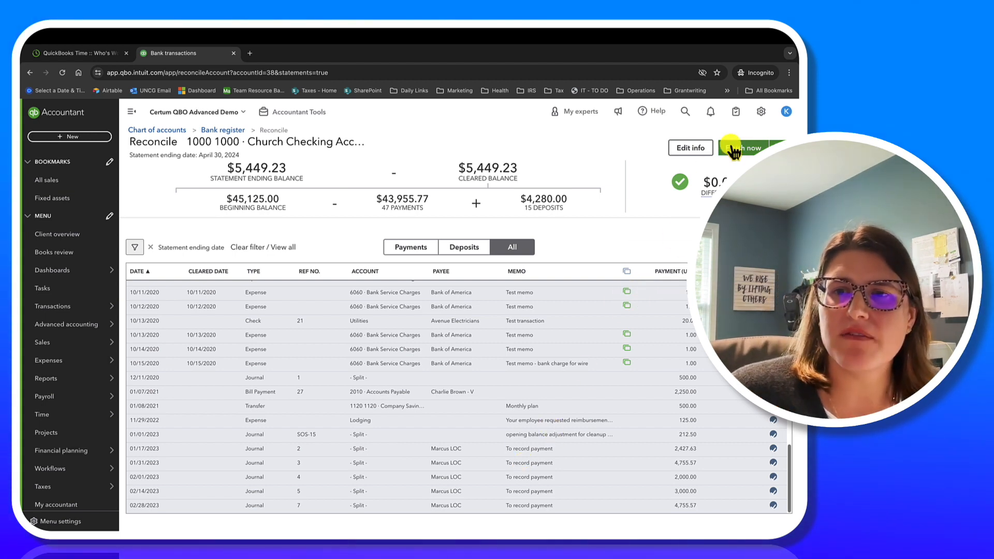
# - Finish reconciling Church Checking and view the reconciliation report for 04/30/2024
pyautogui.click(747, 148)
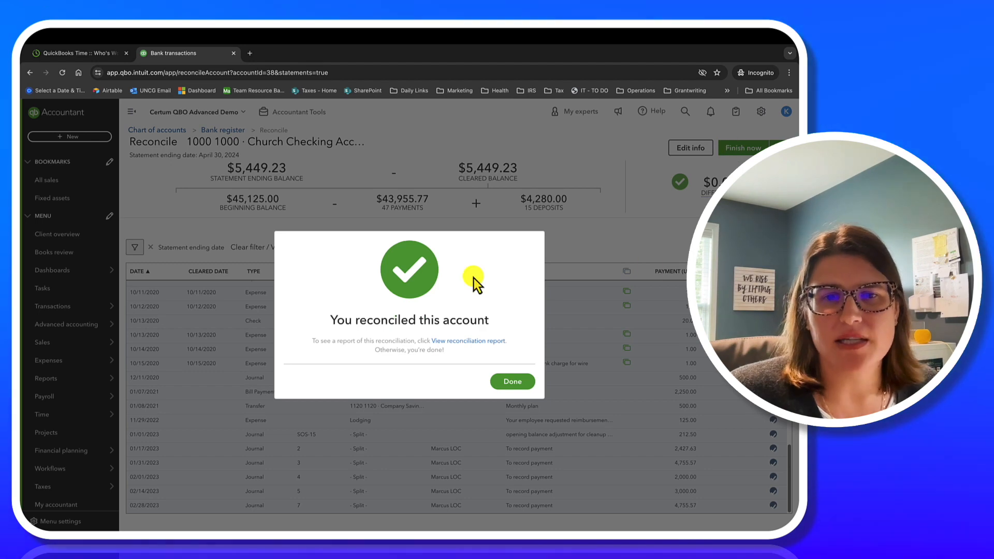
pyautogui.click(468, 341)
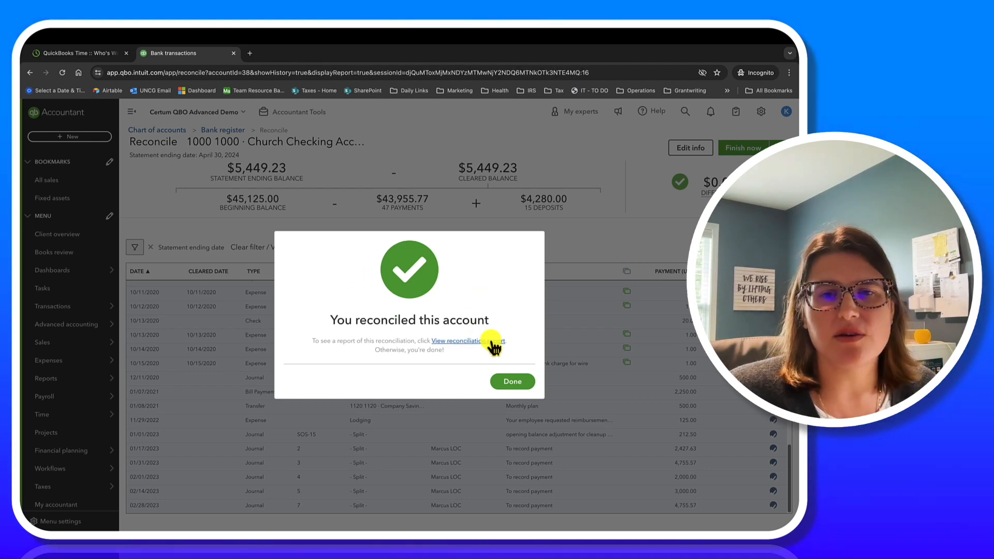
pyautogui.click(456, 340)
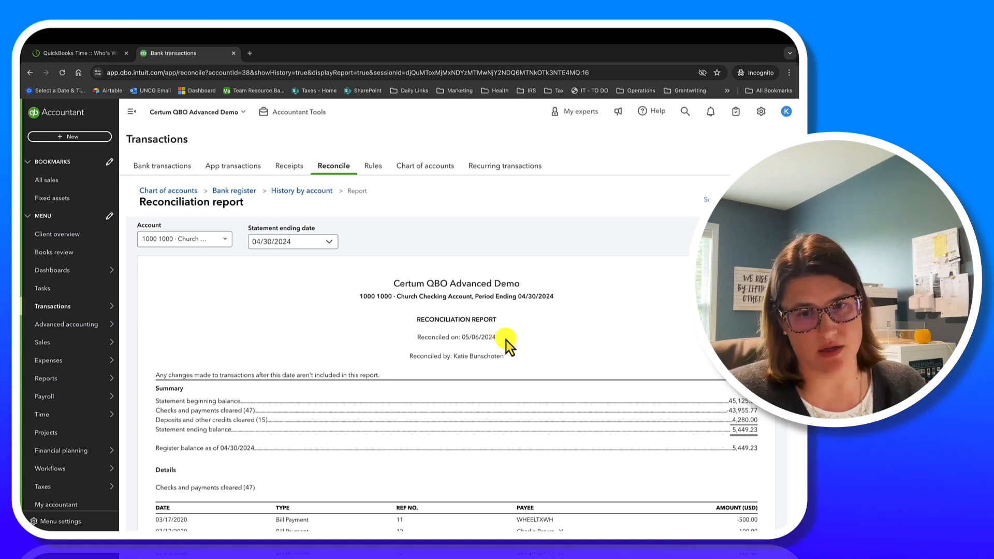
# - Scroll through the report's 47 checks and 15 deposits, then go to the Reports page
pyautogui.scroll(-3)
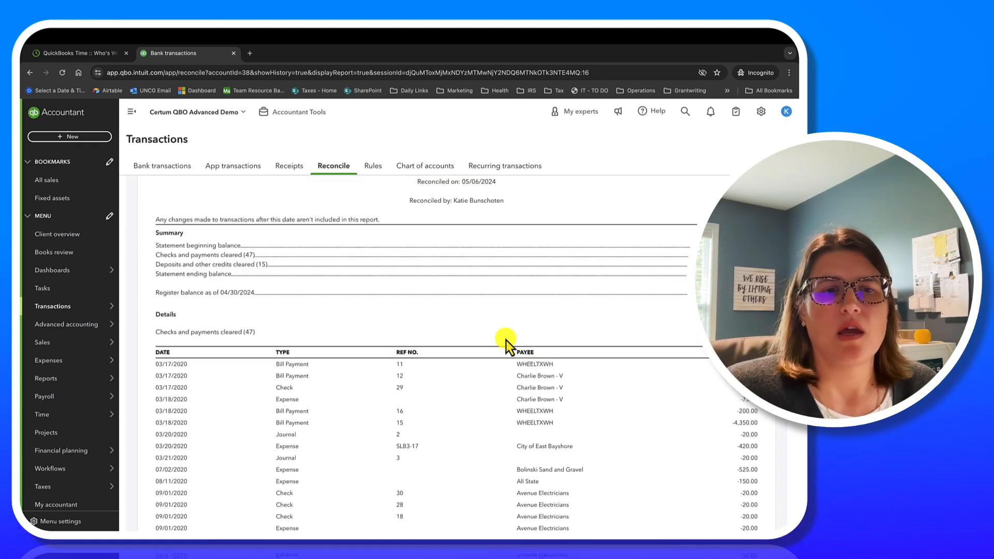
pyautogui.scroll(-3)
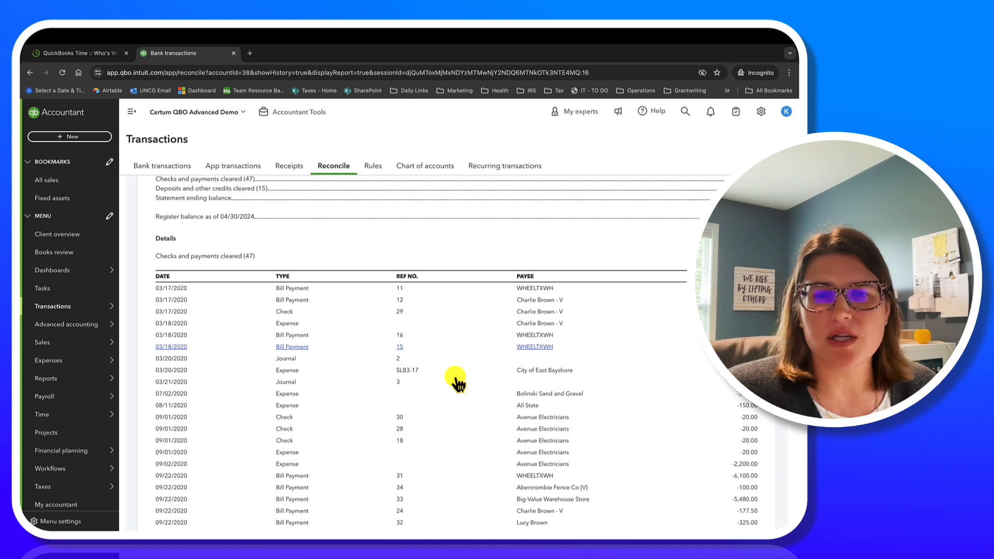
pyautogui.scroll(-3)
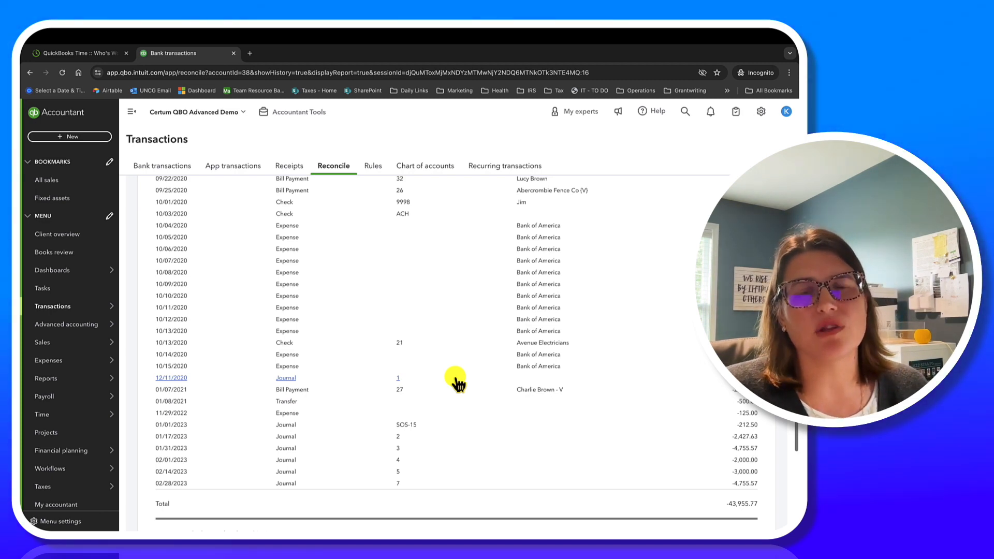
pyautogui.scroll(-3)
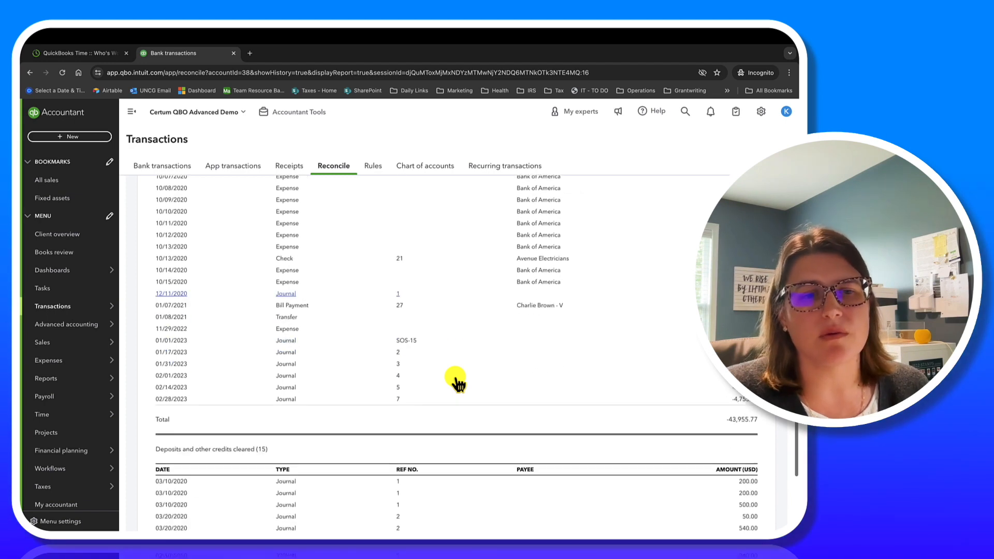
pyautogui.scroll(-3)
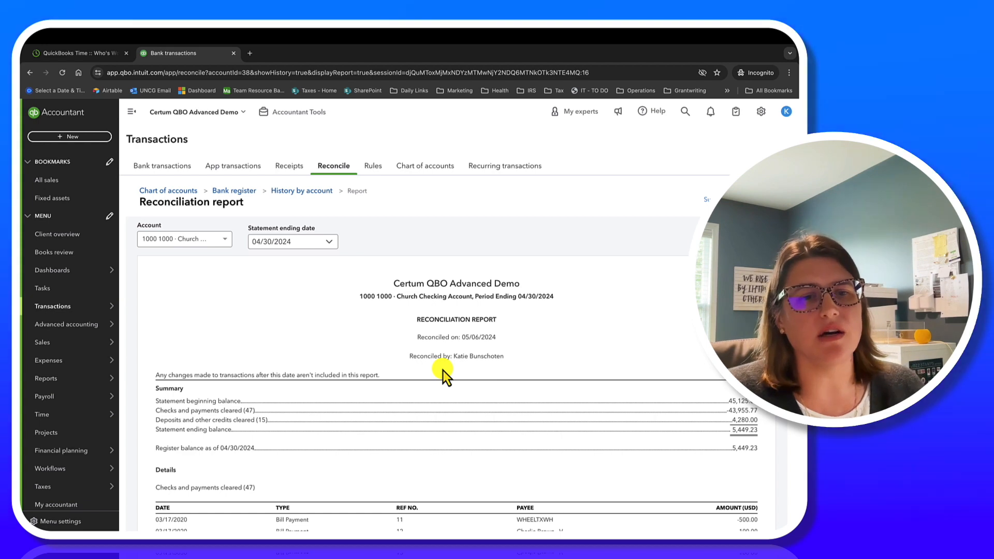
pyautogui.scroll(-3)
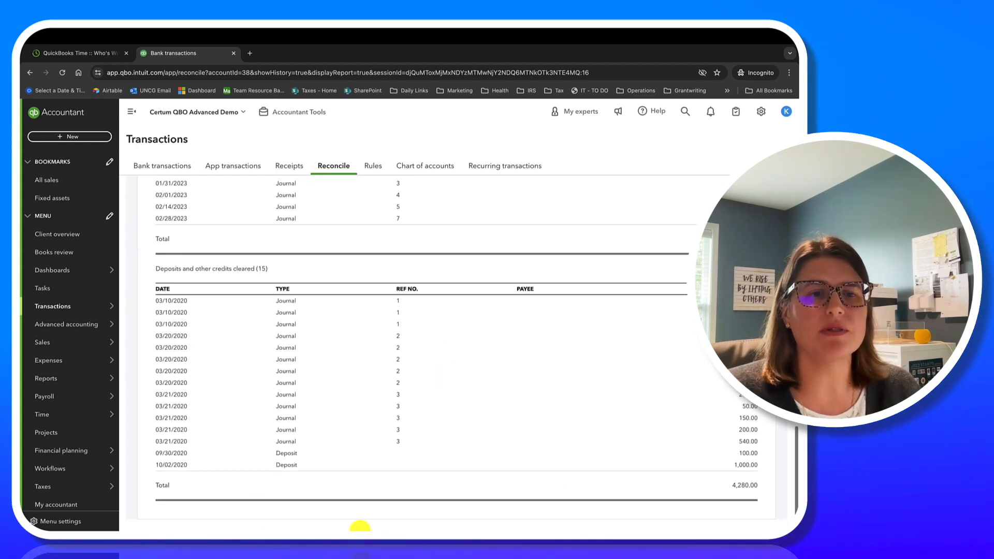
pyautogui.moveTo(340, 518)
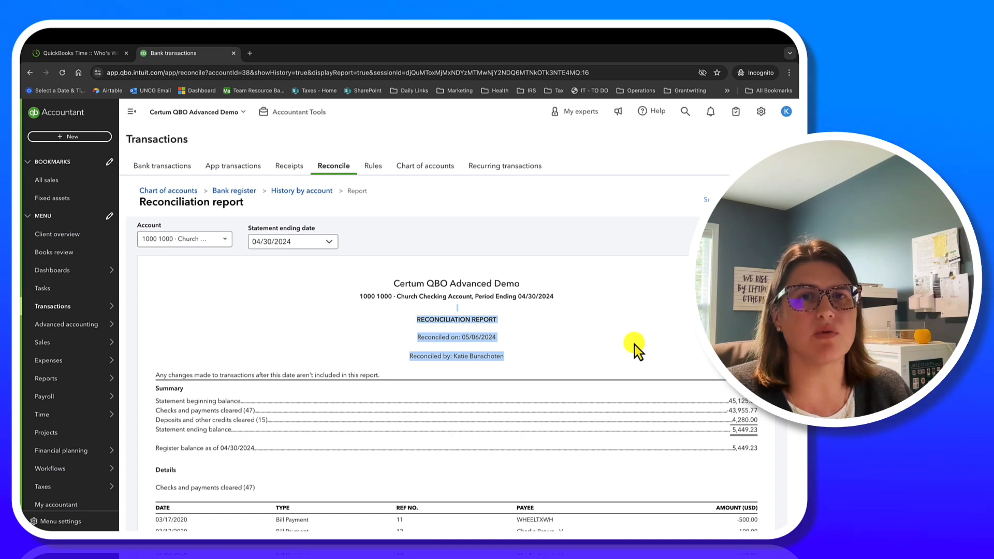
pyautogui.click(46, 379)
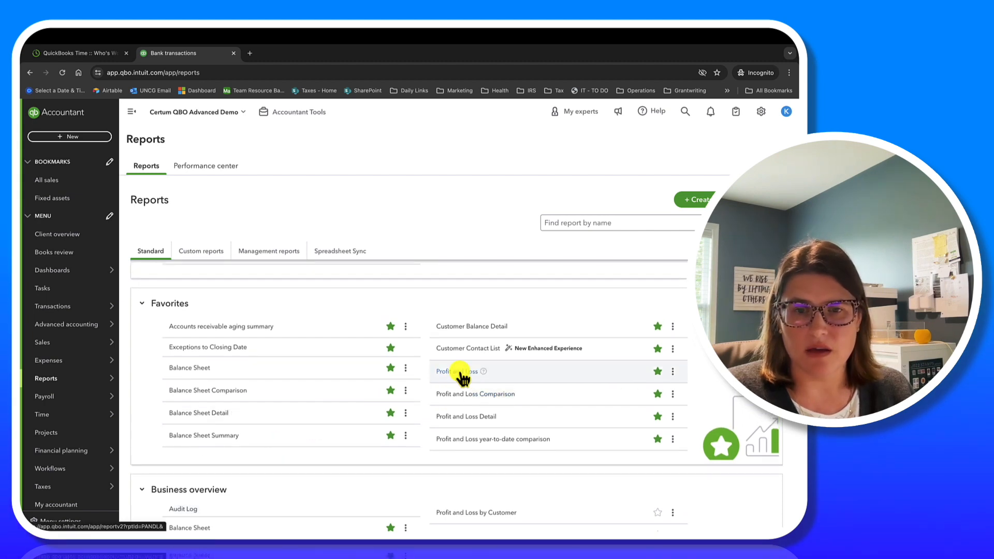
# - Run the April Profit and Loss and drill into its -$2,626.77 net income detail
pyautogui.click(452, 372)
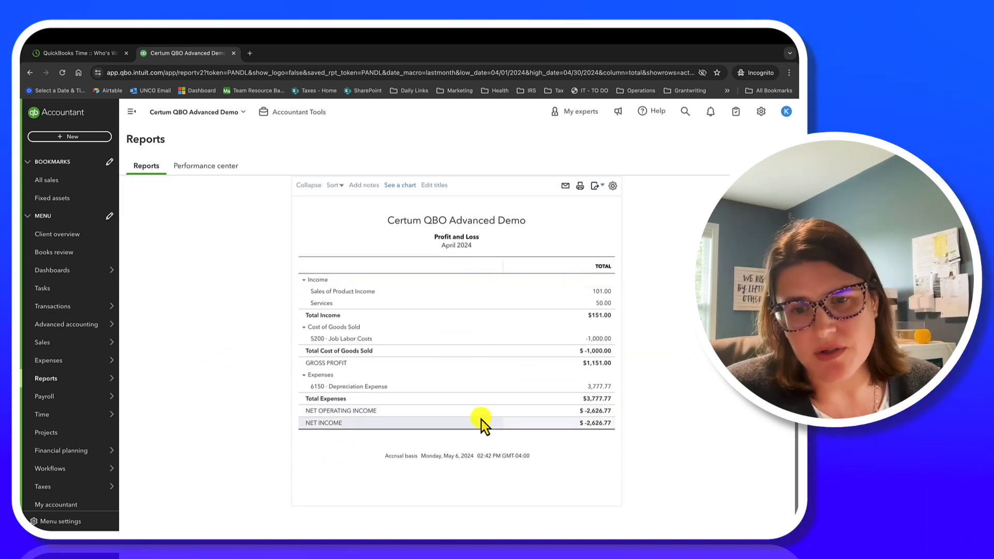
pyautogui.moveTo(471, 290)
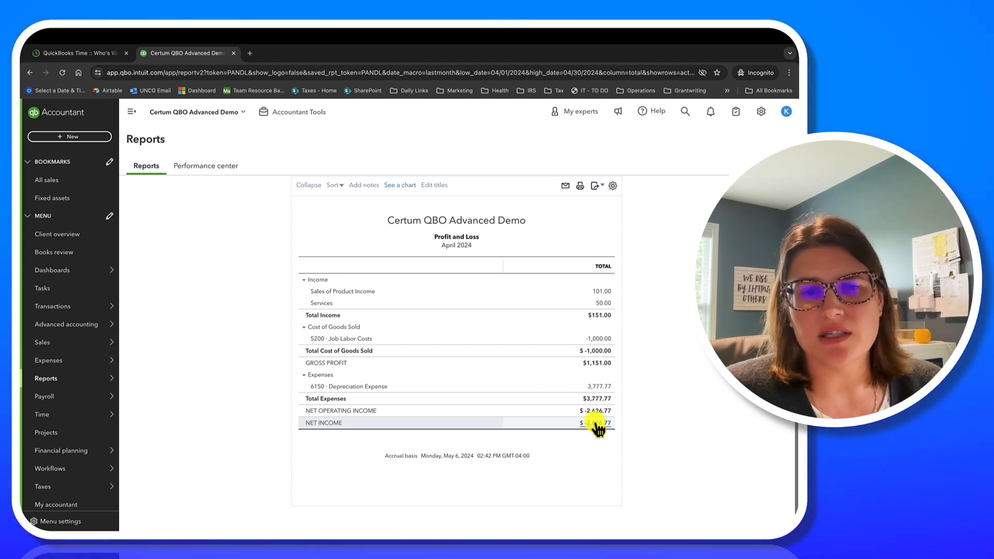
pyautogui.click(597, 423)
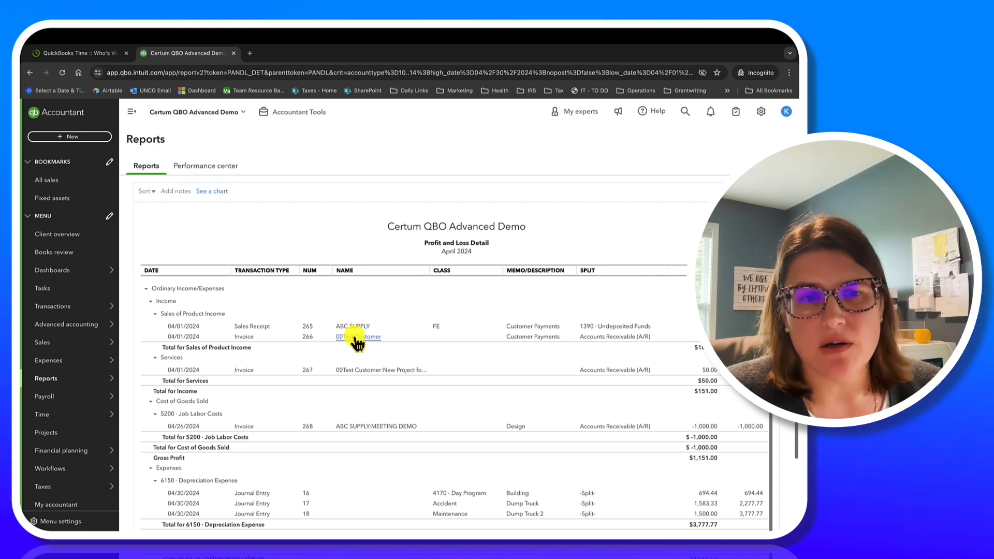
pyautogui.moveTo(606, 462)
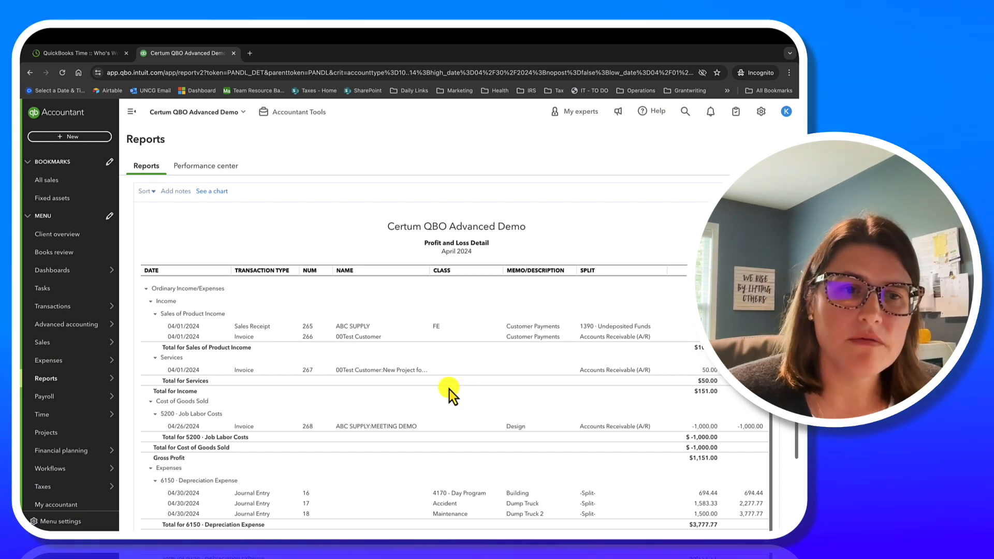
pyautogui.moveTo(552, 336)
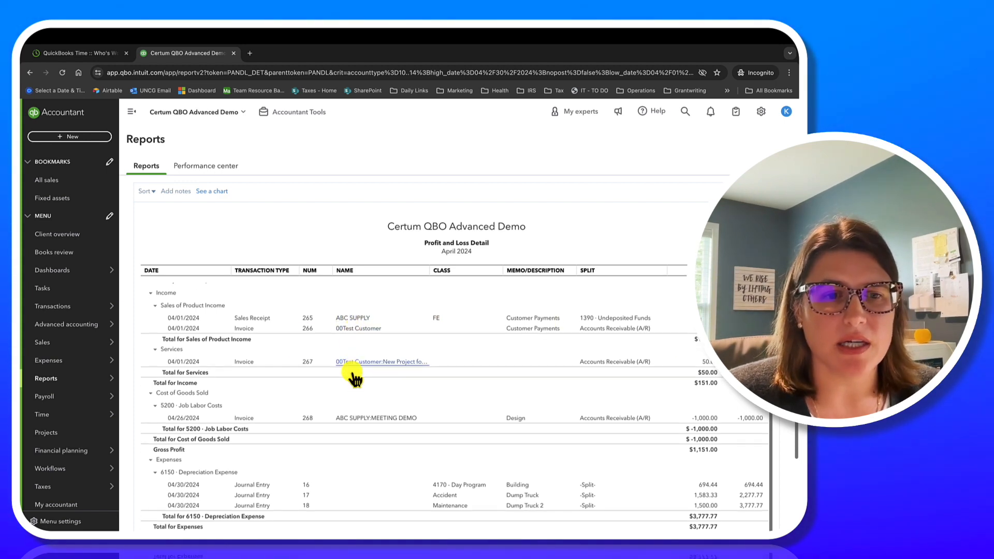
# - Open the $1,000.00 ABC SUPPLY:MEETING DEMO invoice 268 dated 04/26/2024 from the detail report
pyautogui.scroll(-3)
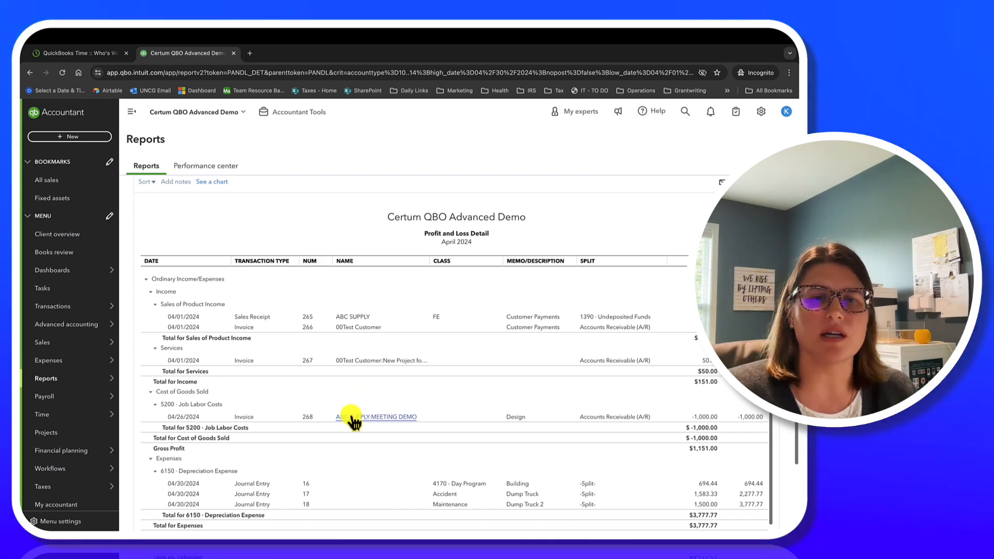
pyautogui.click(376, 417)
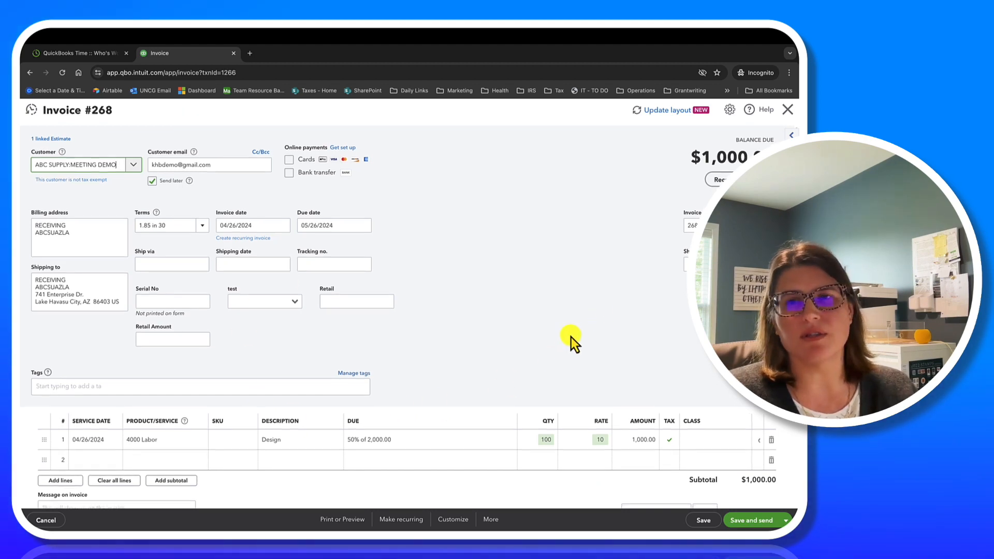
pyautogui.scroll(-3)
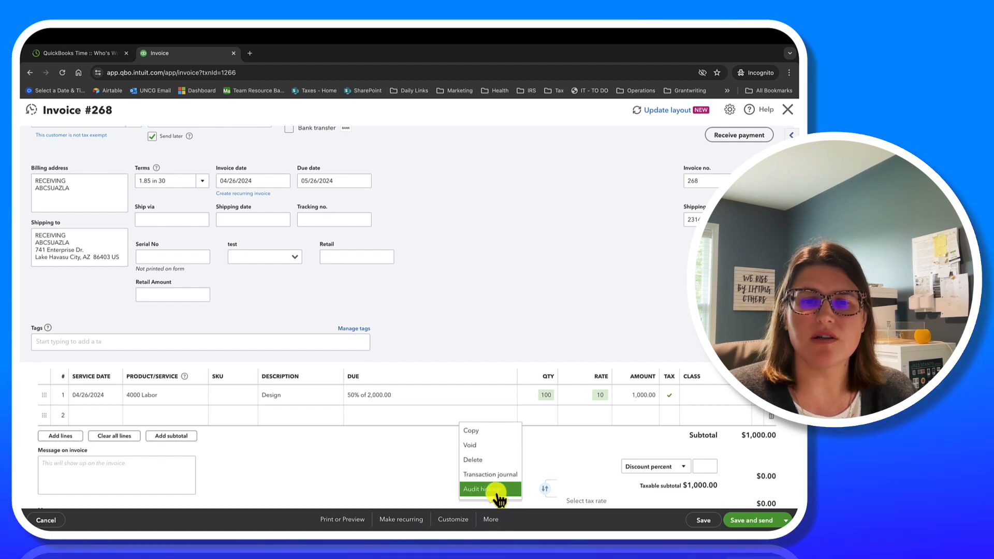
pyautogui.click(484, 489)
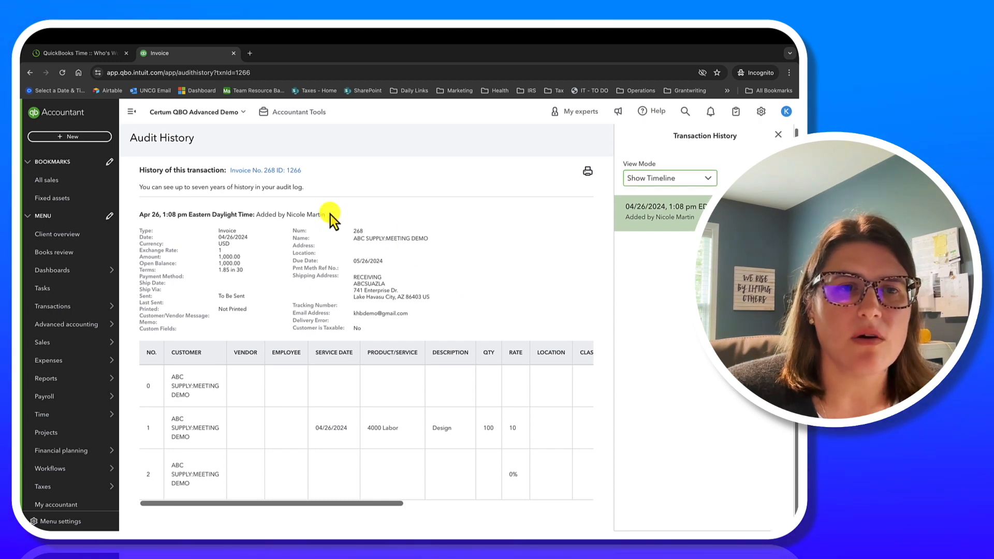
pyautogui.moveTo(428, 231)
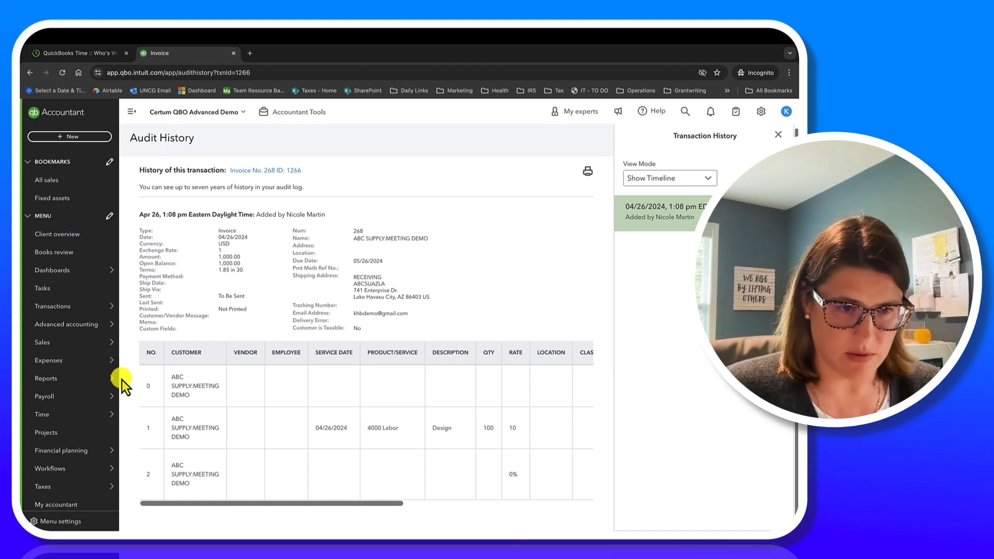
pyautogui.click(45, 378)
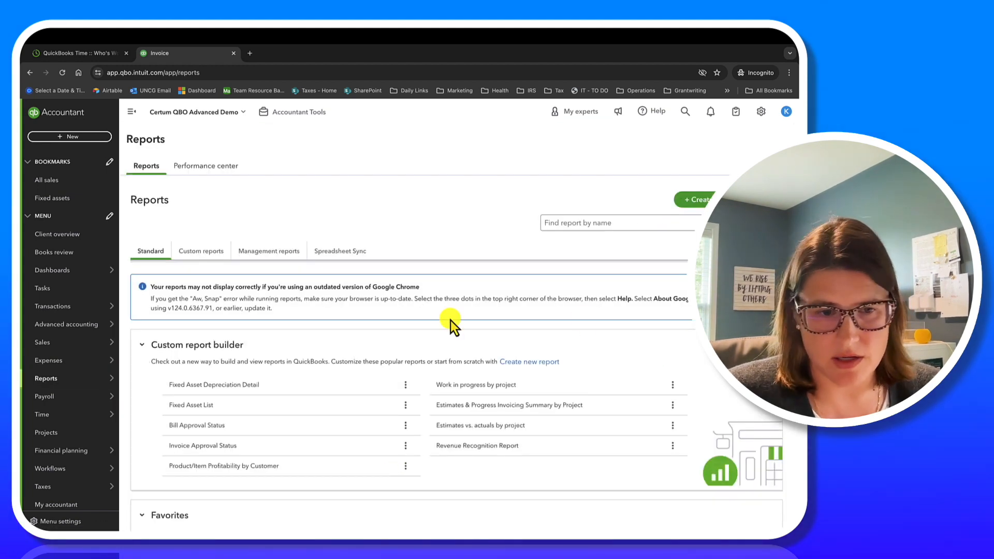
# - Run the Balance Sheet and scroll from $925,604.04 total assets to total liabilities and equity
pyautogui.scroll(-3)
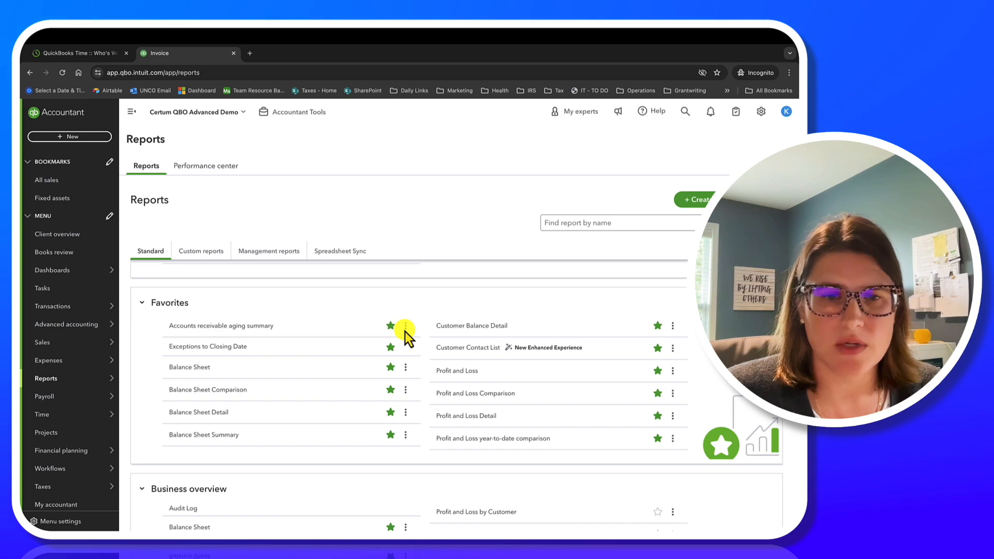
pyautogui.click(188, 366)
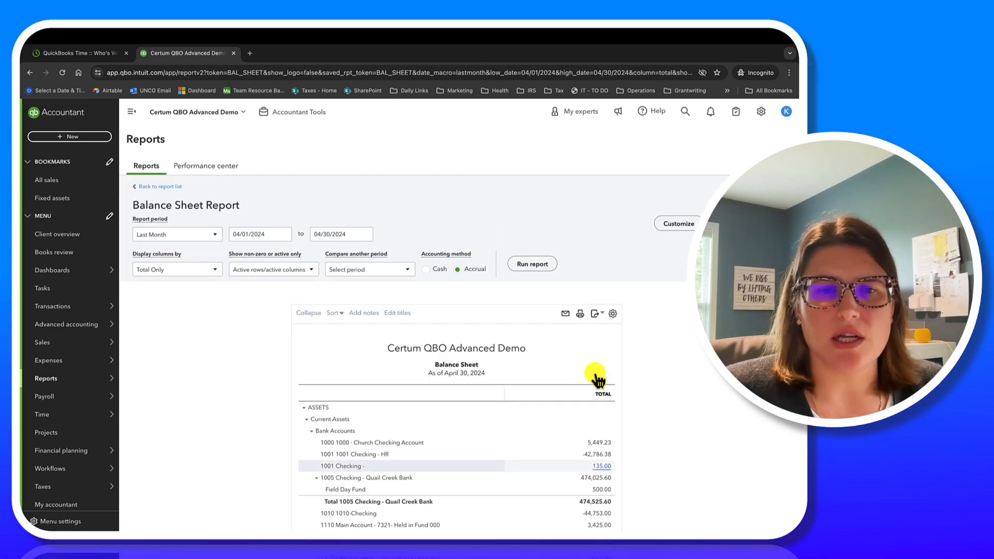
pyautogui.scroll(-3)
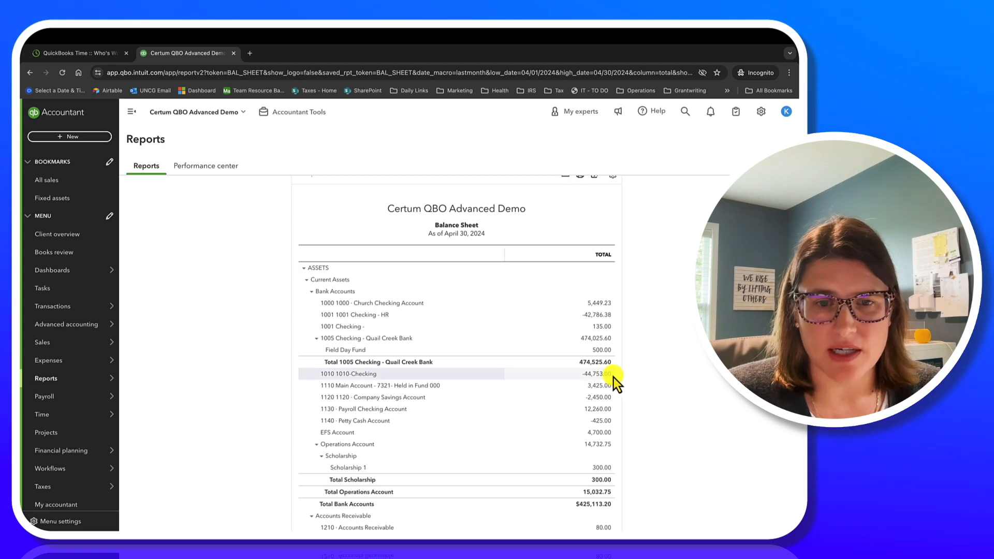
pyautogui.scroll(-3)
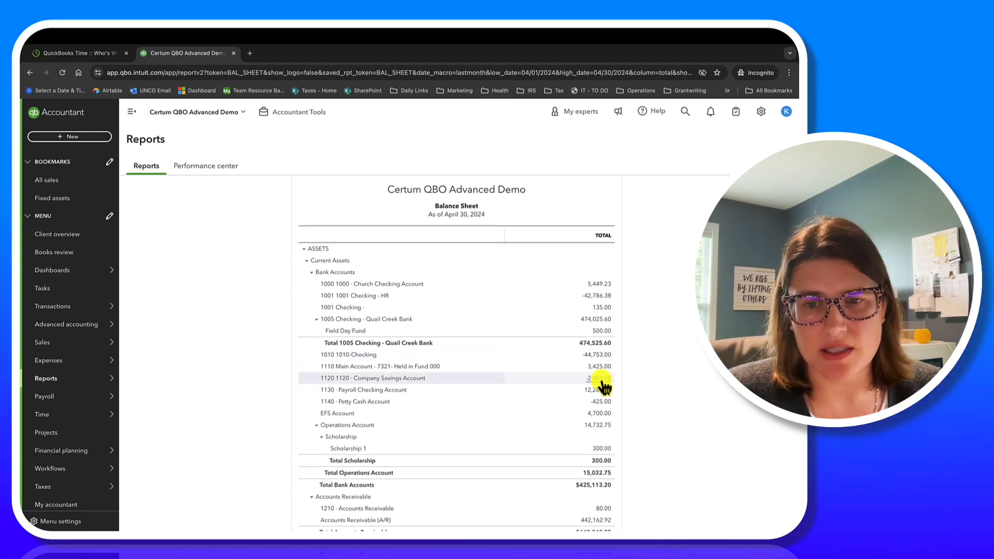
pyautogui.scroll(-3)
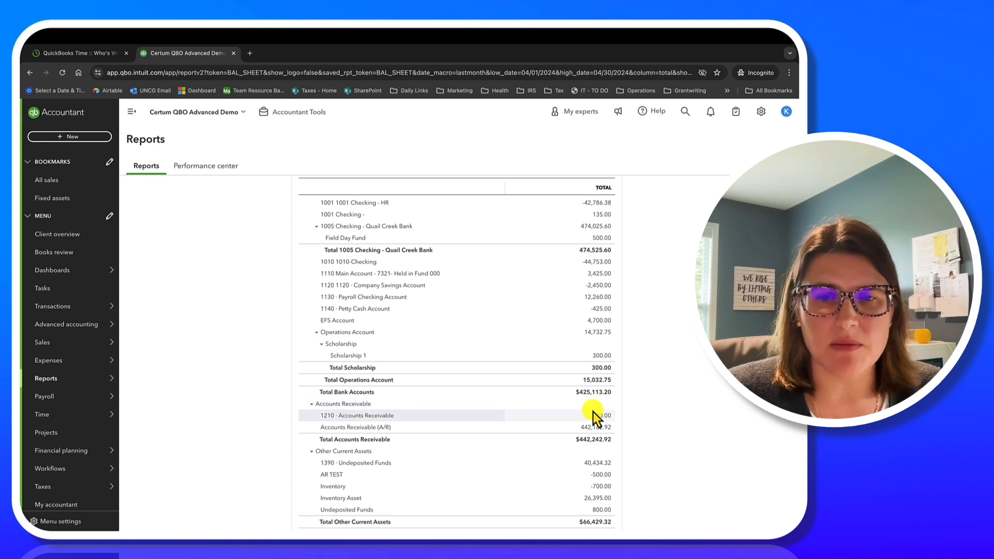
pyautogui.scroll(-3)
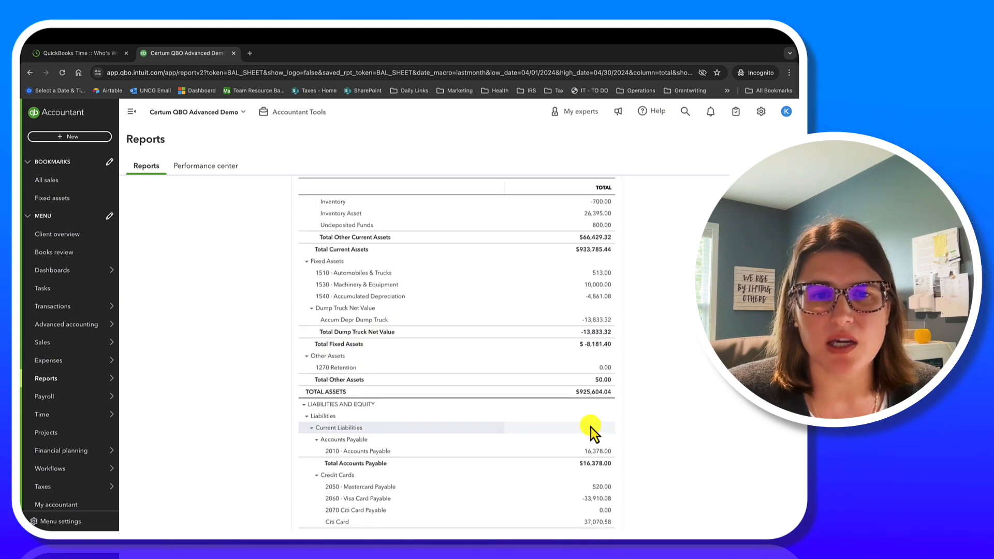
pyautogui.scroll(-3)
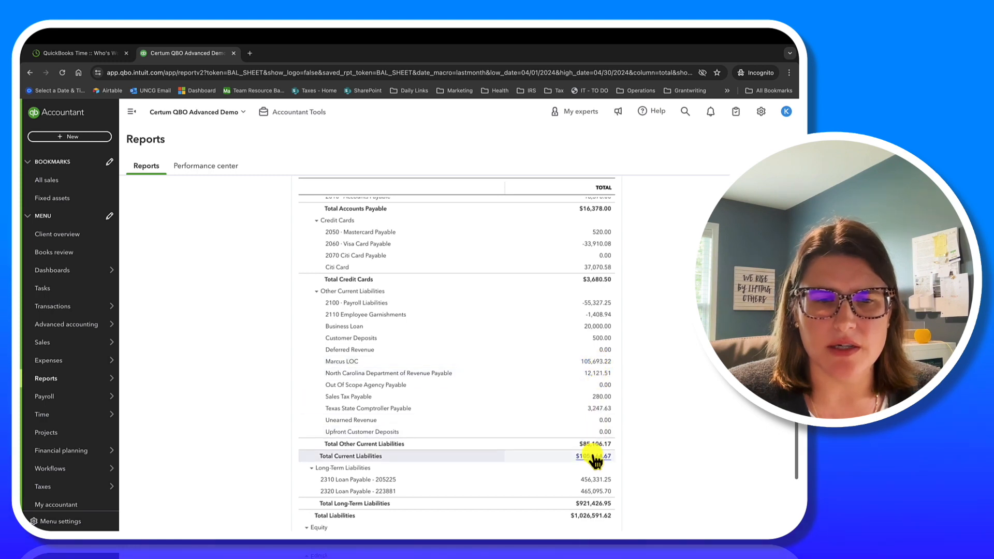
pyautogui.scroll(-3)
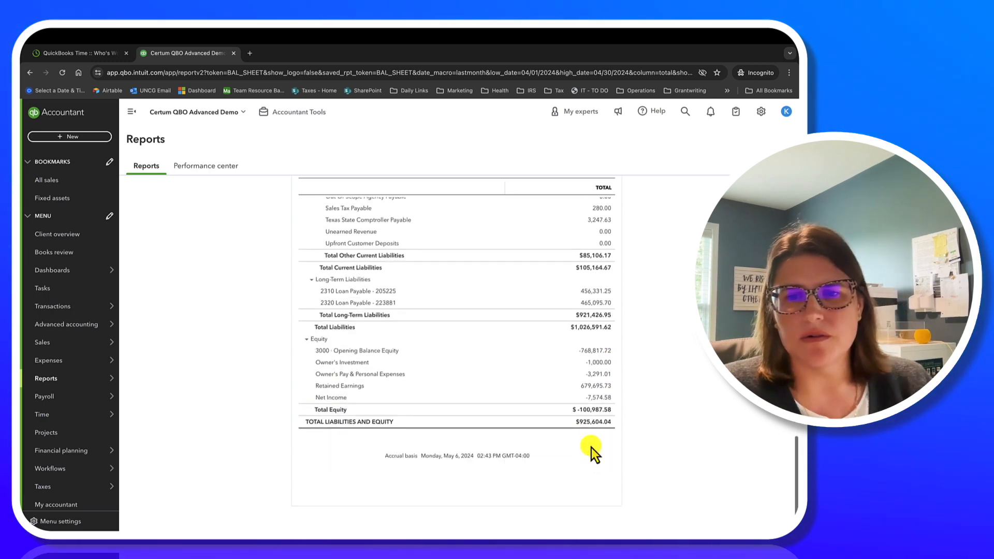
pyautogui.moveTo(588, 454)
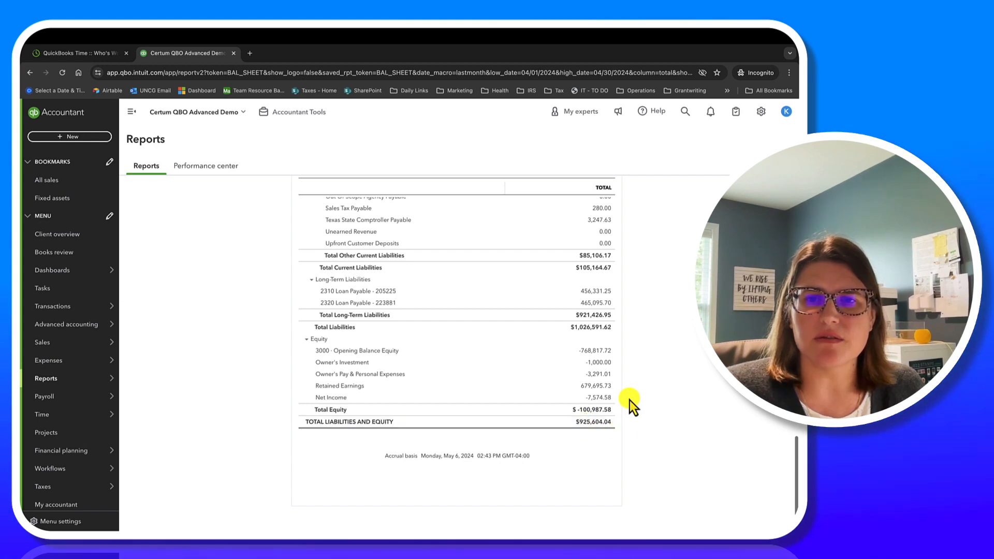
pyautogui.scroll(3)
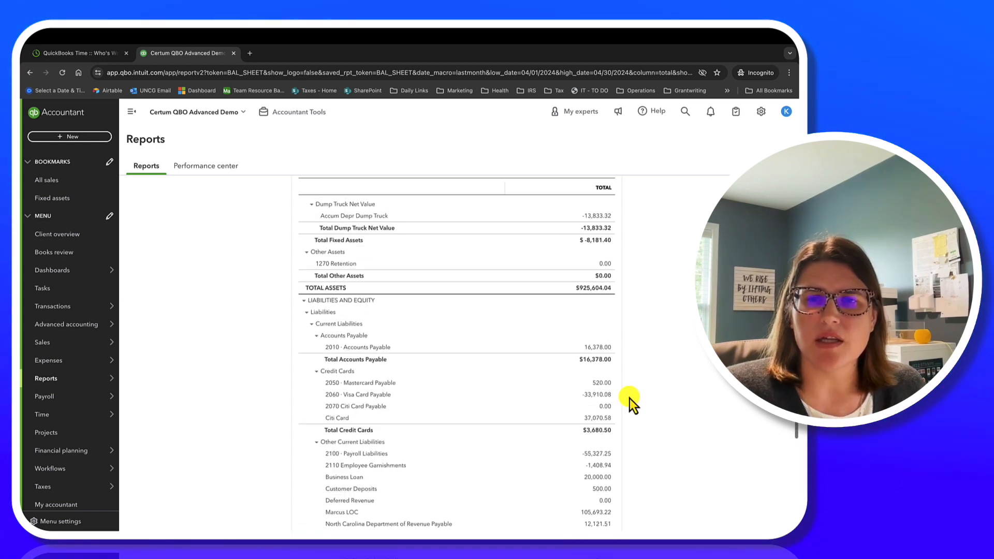
pyautogui.scroll(-3)
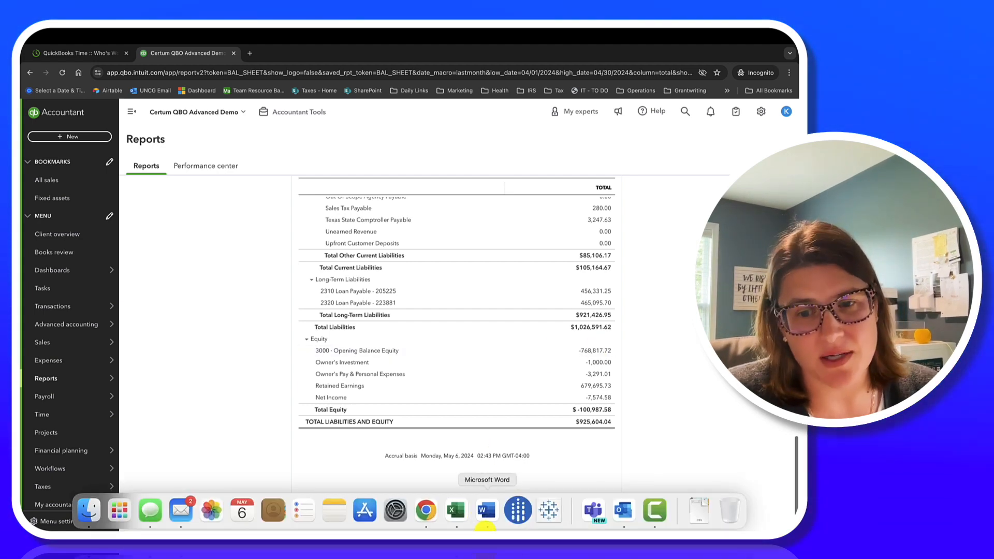
pyautogui.moveTo(654, 511)
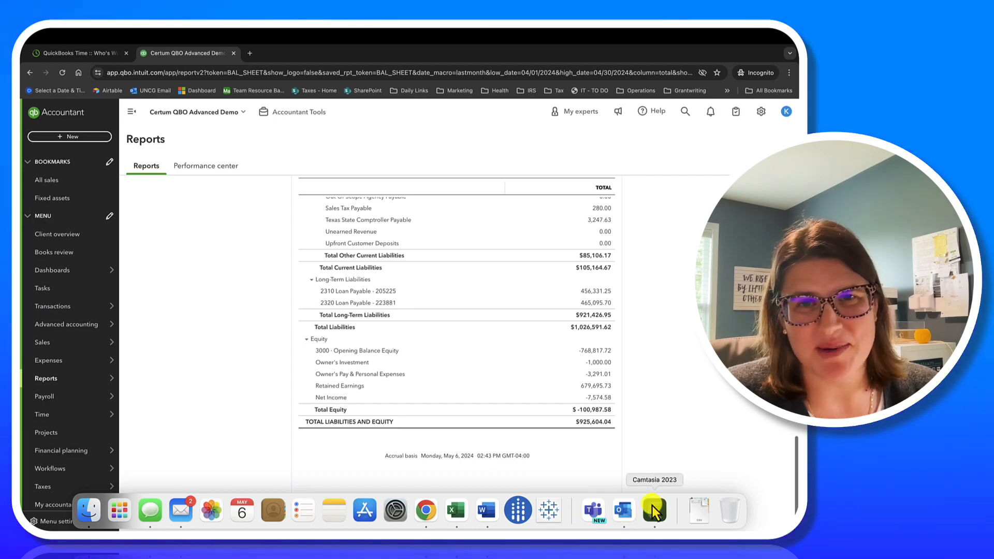